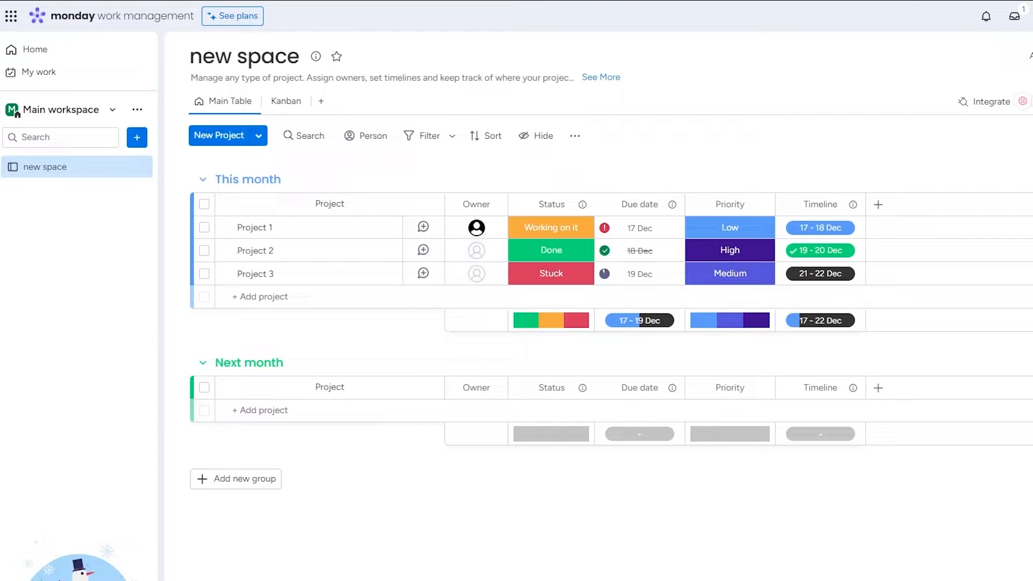
pyautogui.moveTo(806, 341)
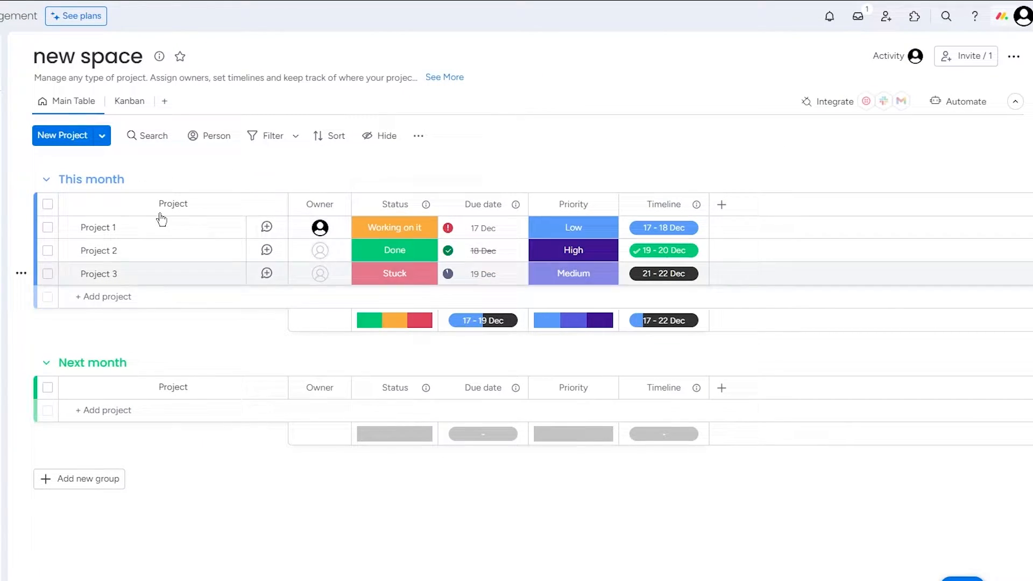
# Open the account menu from the profile avatar over the 'new space' board
pyautogui.click(1020, 17)
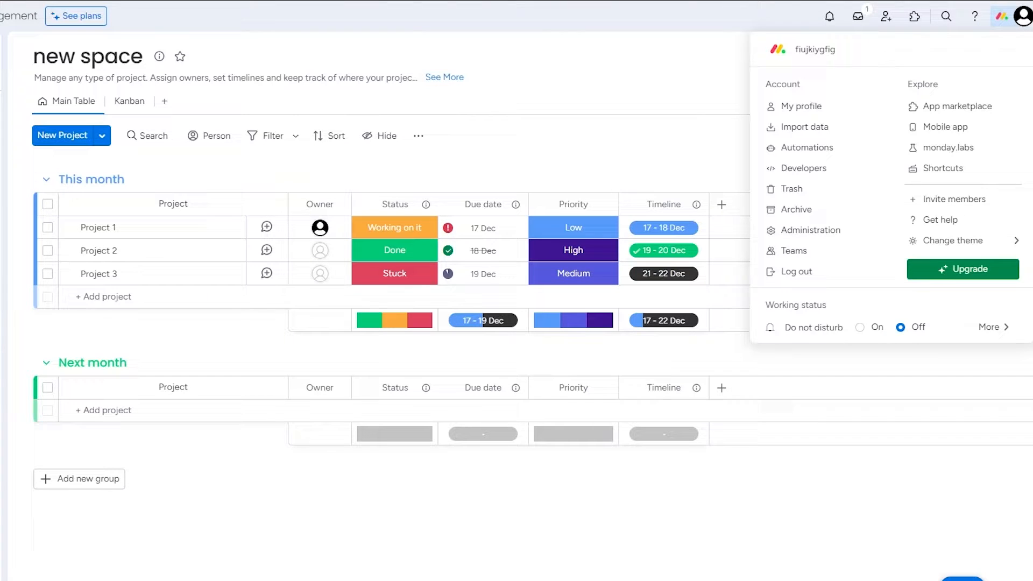
pyautogui.click(991, 327)
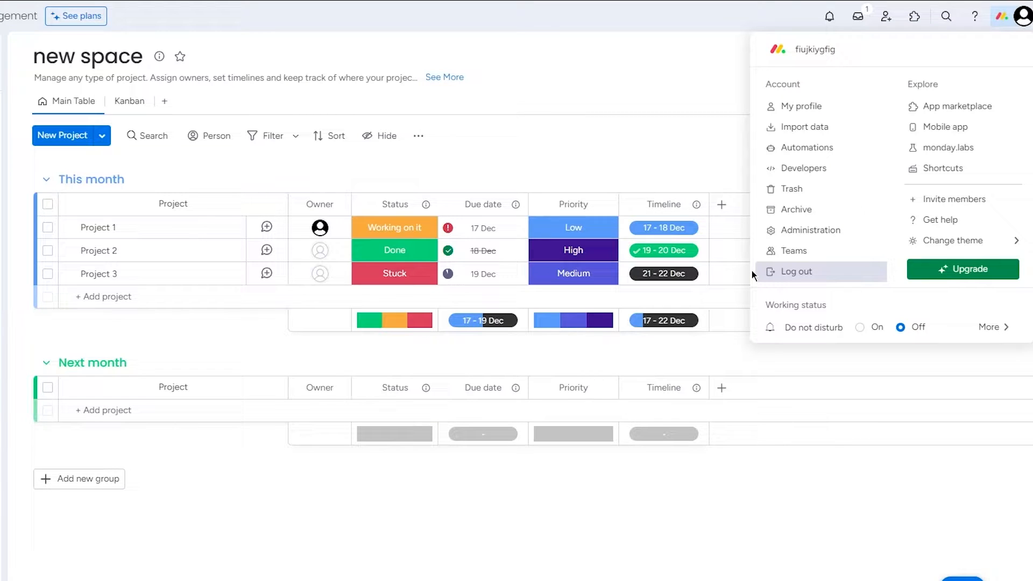
# Log out and choose to sign in with a different account, reaching the sign-up page
pyautogui.click(795, 271)
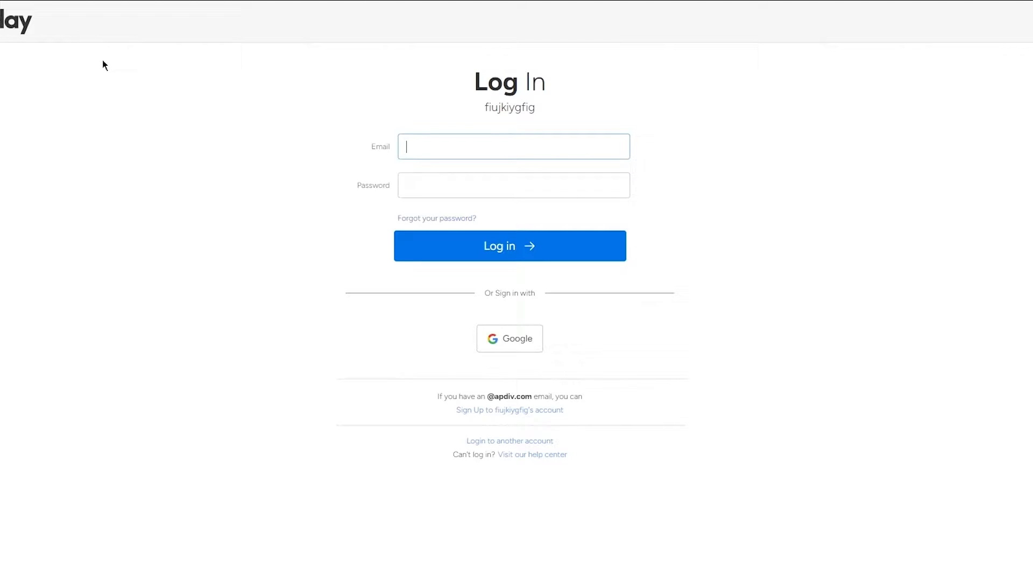
pyautogui.moveTo(443, 237)
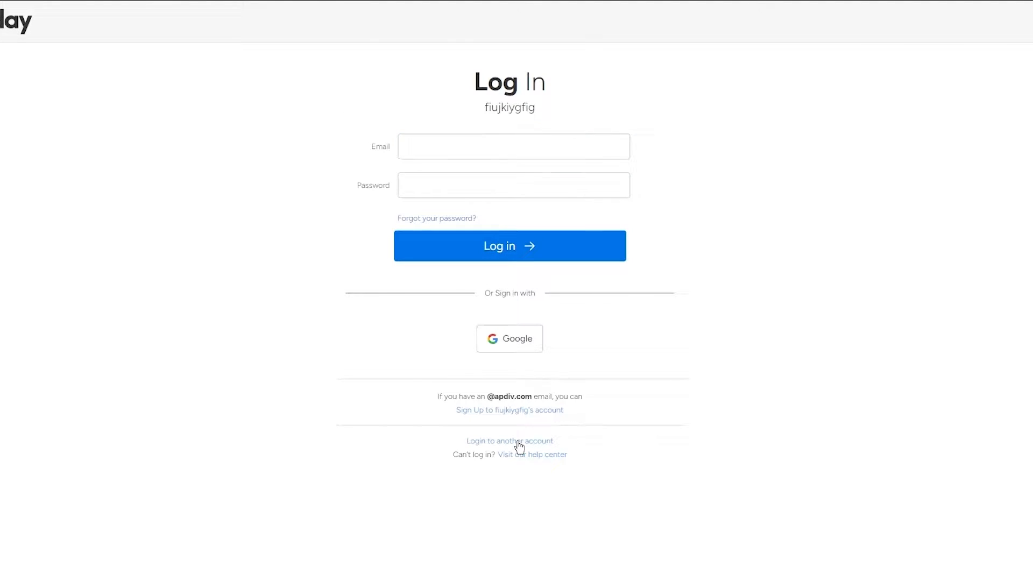
pyautogui.click(509, 441)
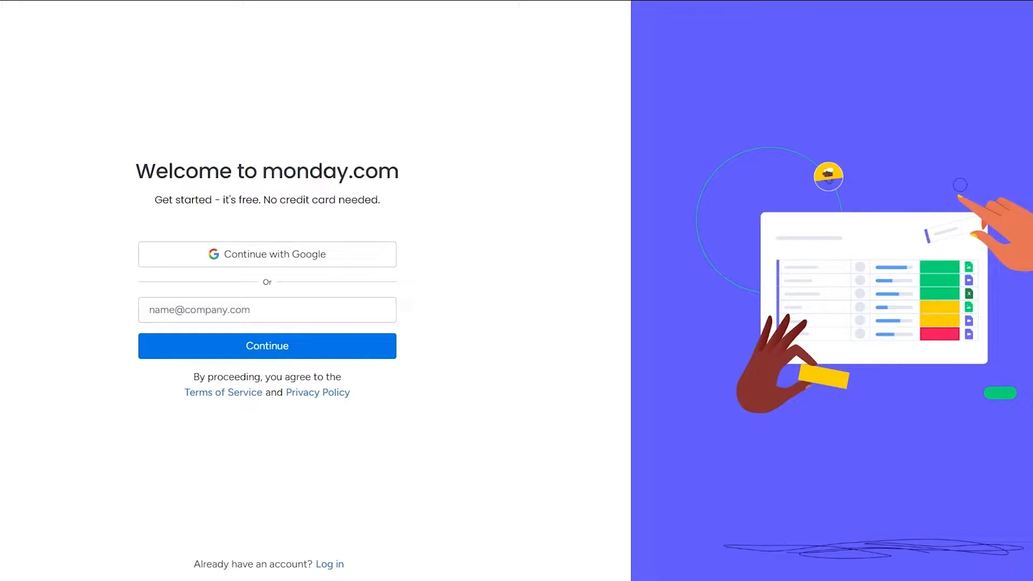
# Paste a new sign-up email, continue, and enter a password on the create-account form
pyautogui.click(267, 310)
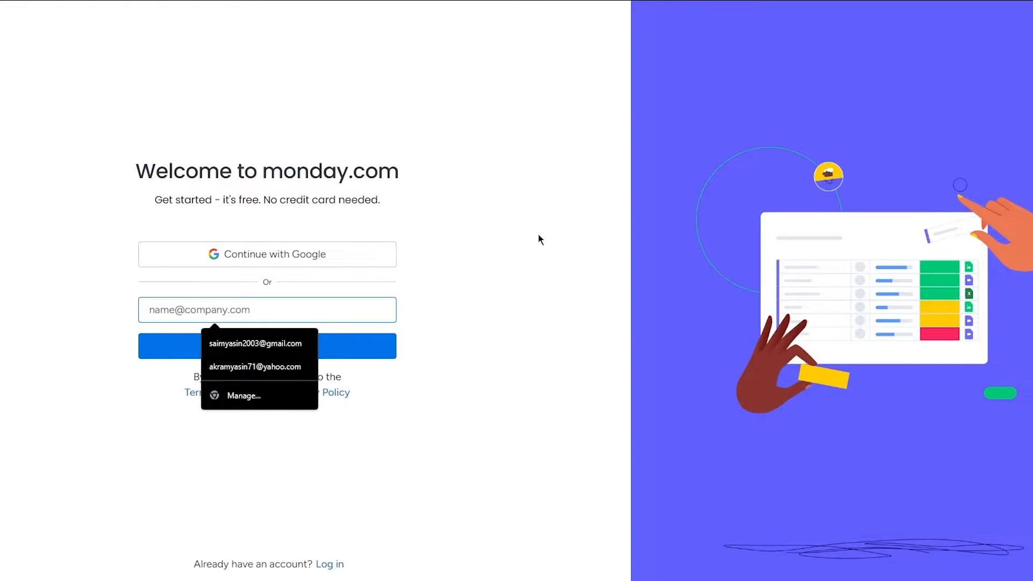
pyautogui.click(266, 310)
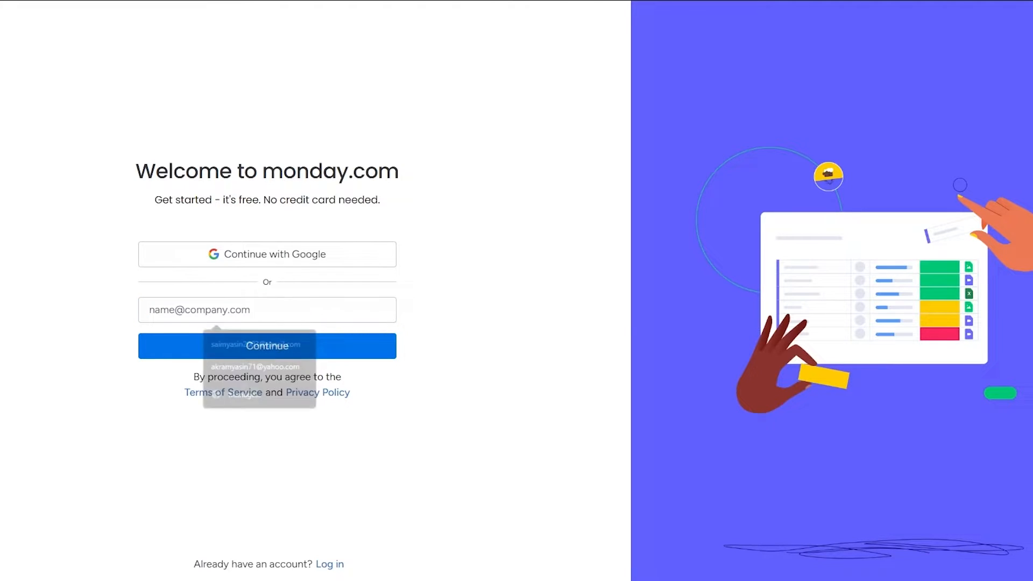
pyautogui.rightClick(266, 309)
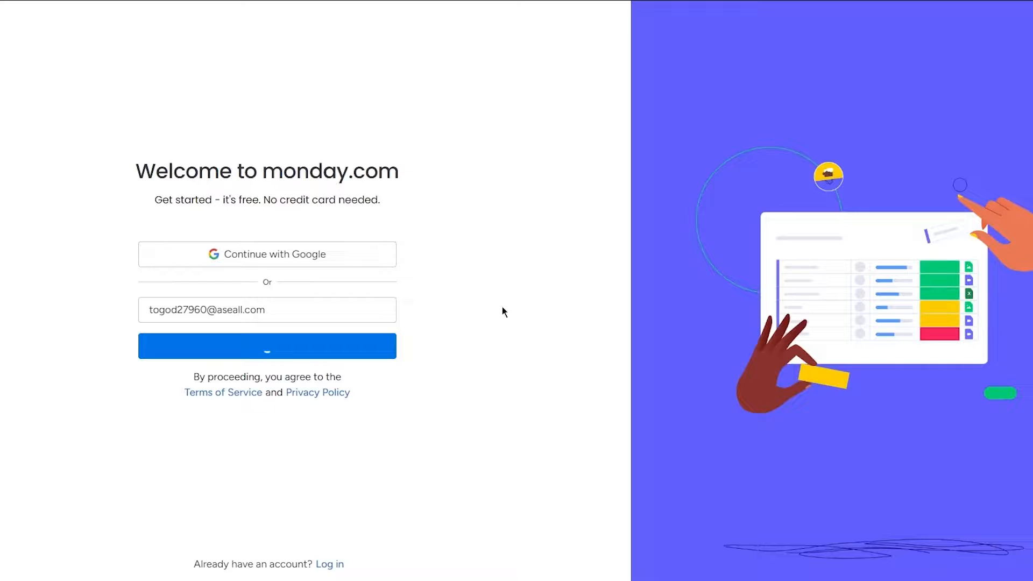
pyautogui.click(265, 345)
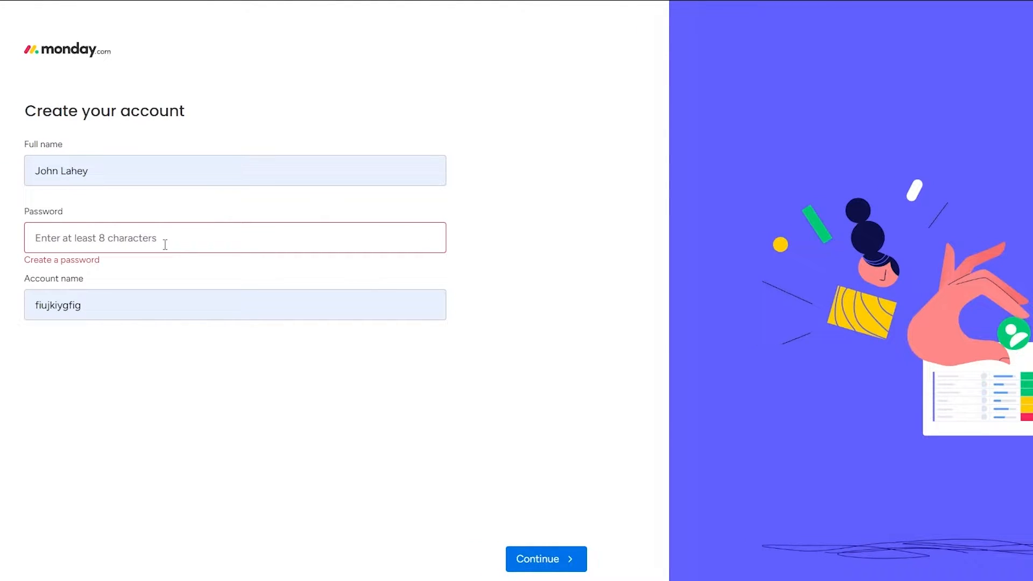
pyautogui.write('••••')
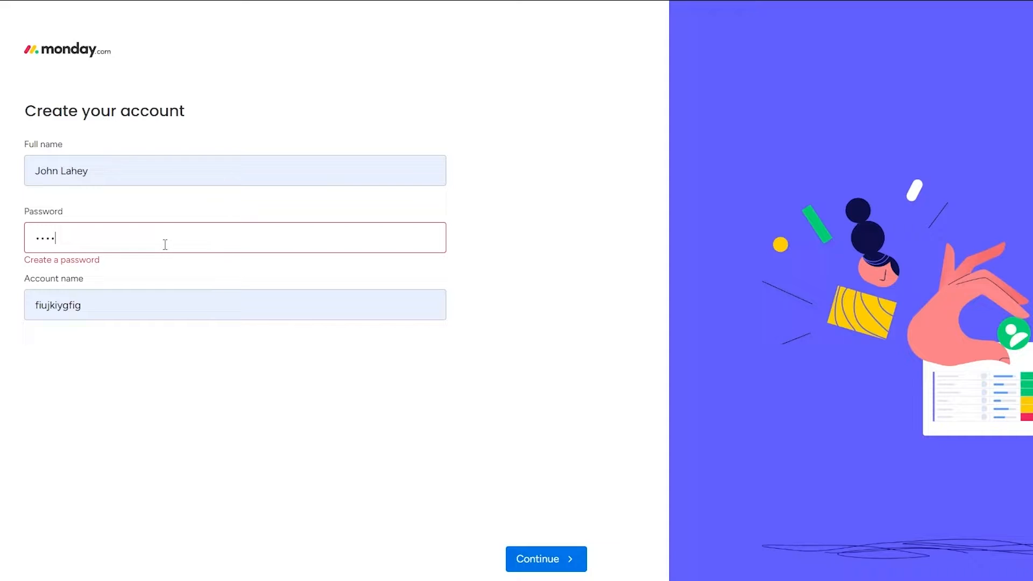
# Submit the account details and choose Personal as the reason for joining
pyautogui.click(544, 558)
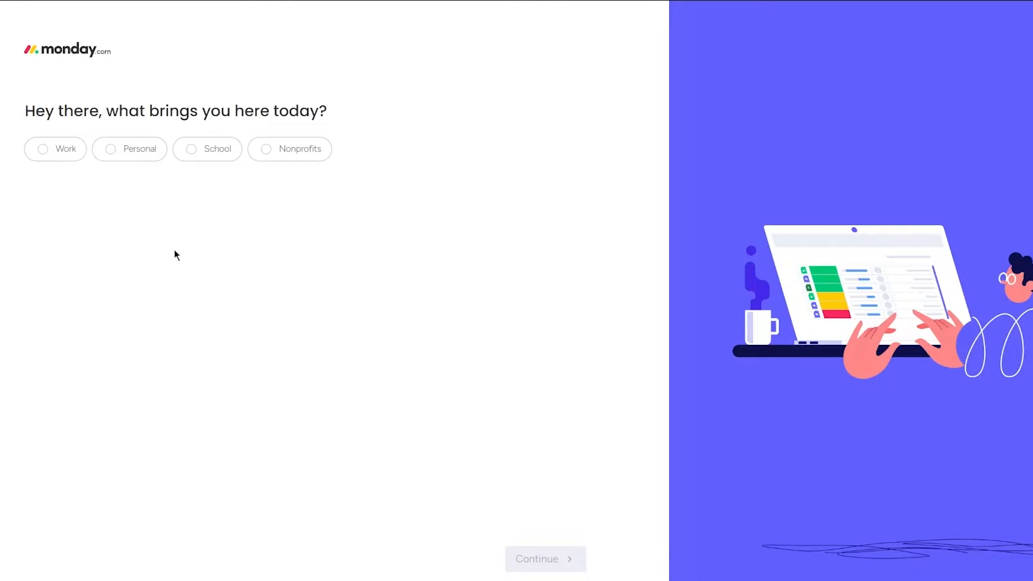
pyautogui.moveTo(418, 122)
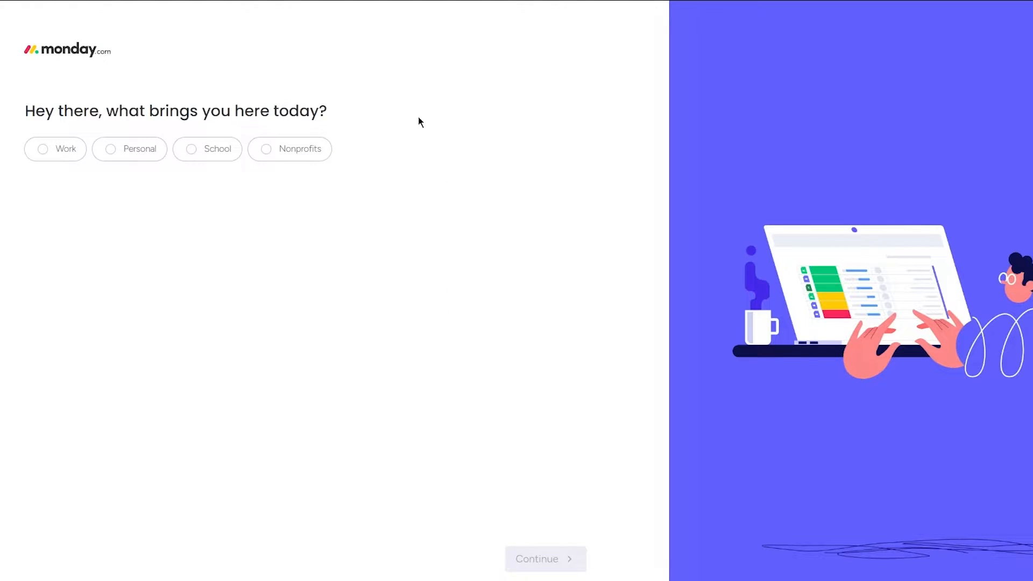
pyautogui.click(110, 149)
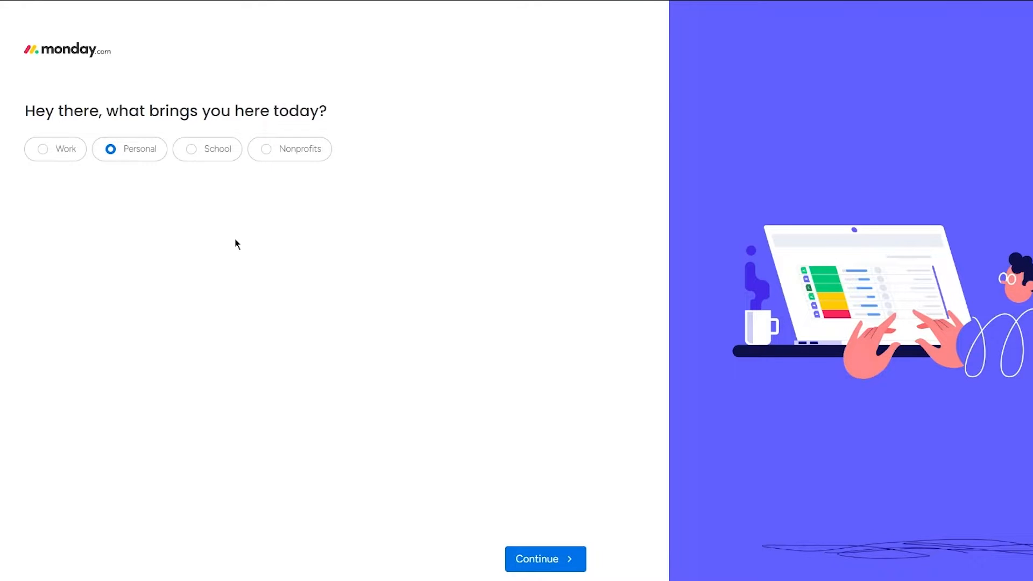
pyautogui.click(544, 558)
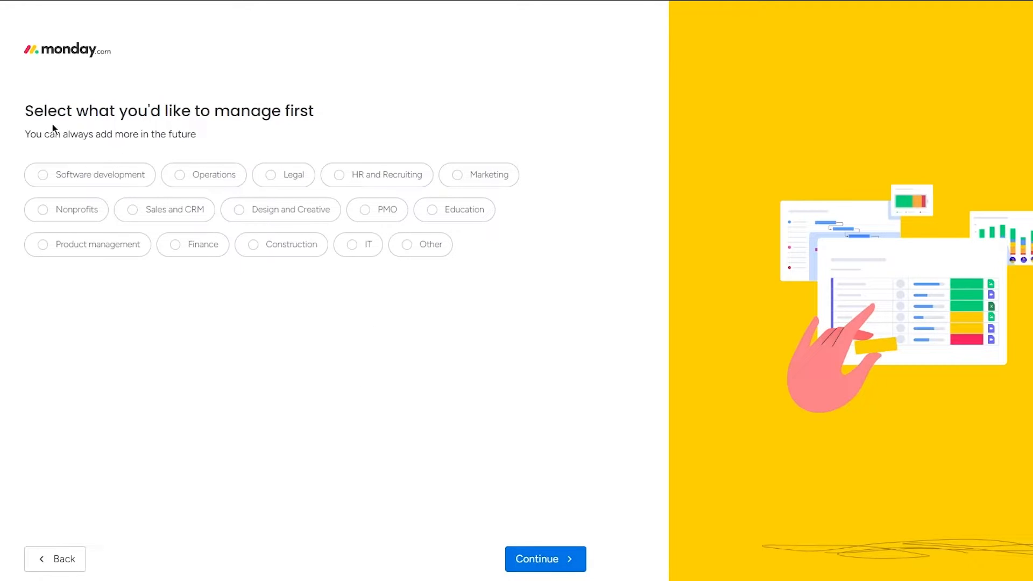
pyautogui.moveTo(298, 111)
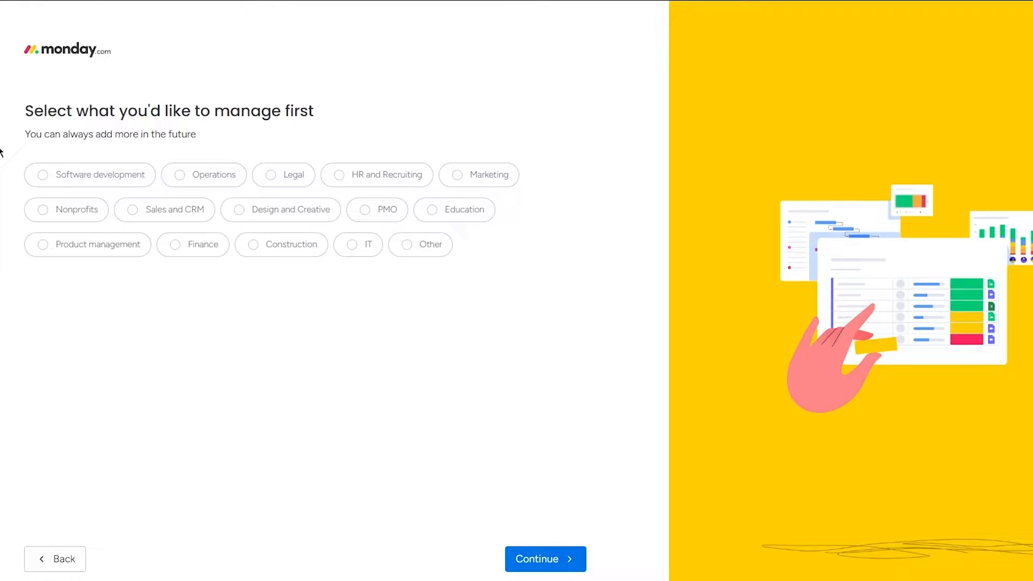
pyautogui.moveTo(5, 131)
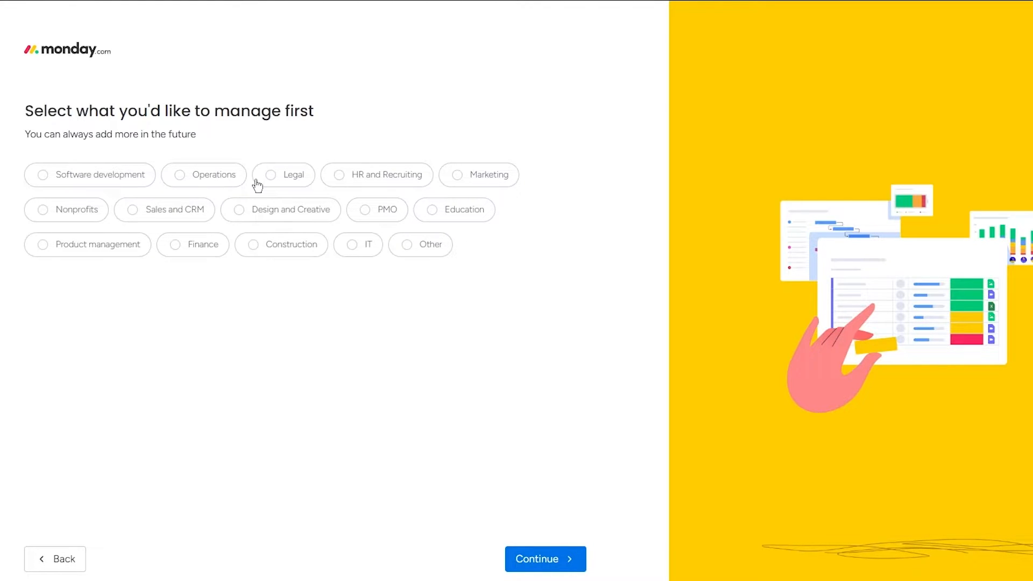
pyautogui.moveTo(384, 195)
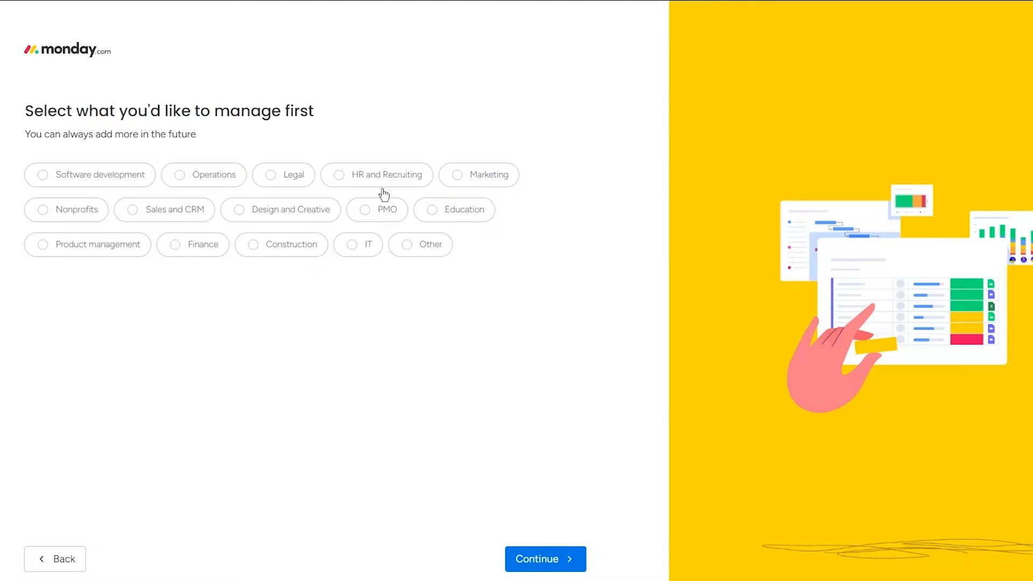
pyautogui.moveTo(151, 217)
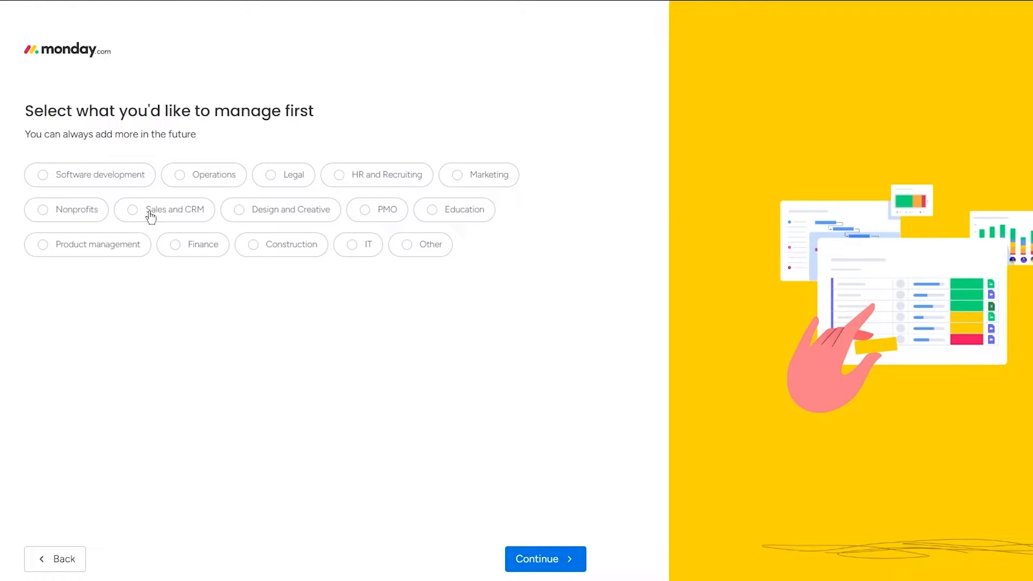
pyautogui.moveTo(304, 212)
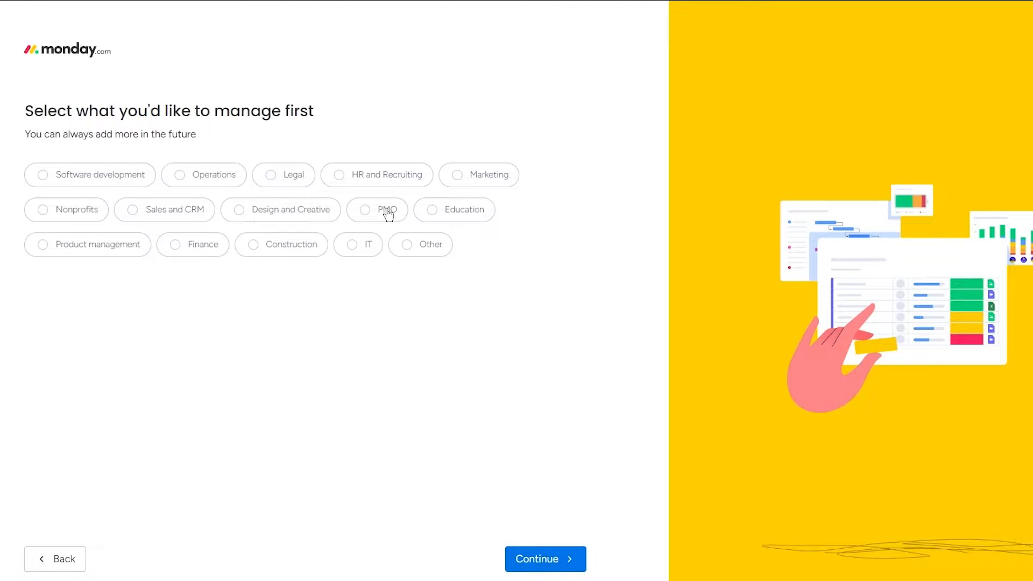
pyautogui.moveTo(463, 217)
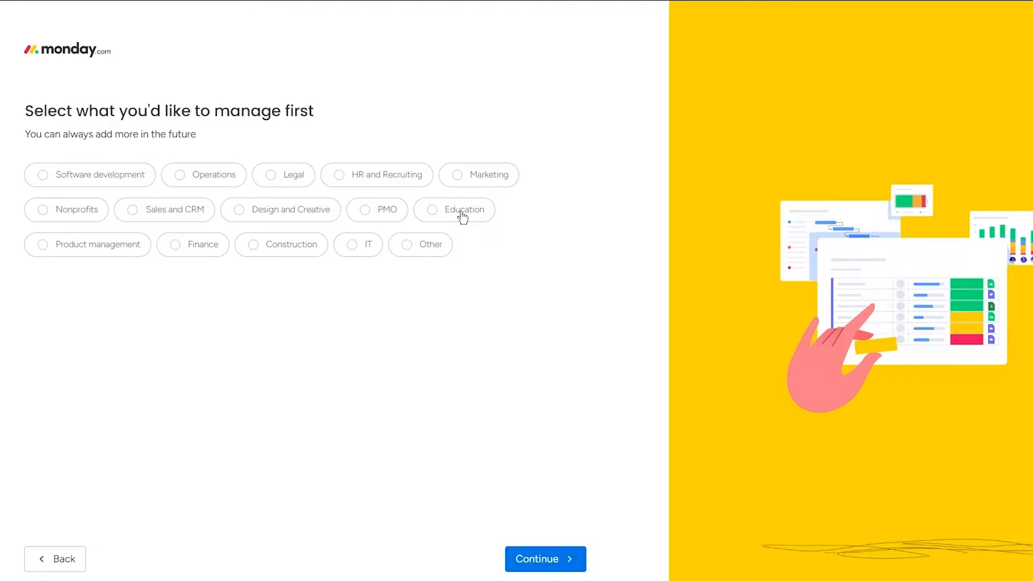
pyautogui.moveTo(293, 232)
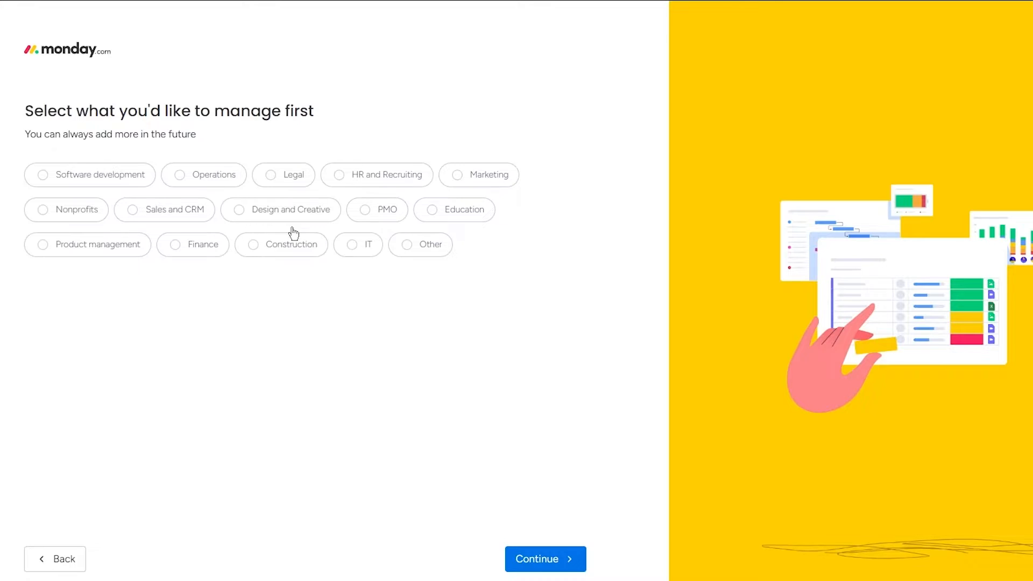
pyautogui.moveTo(454, 283)
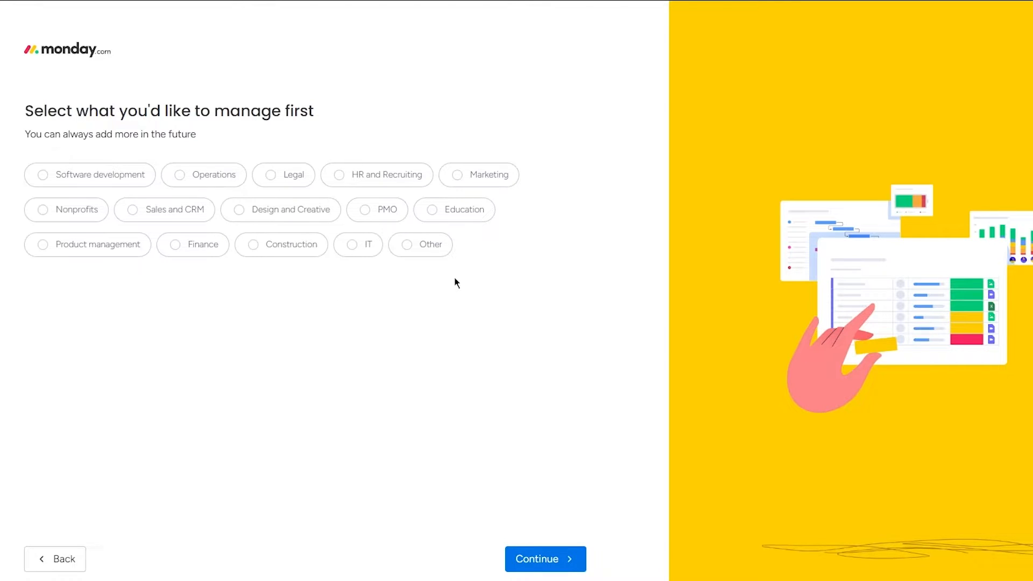
# Choose Task management as the first focus and continue to the referral question
pyautogui.click(544, 558)
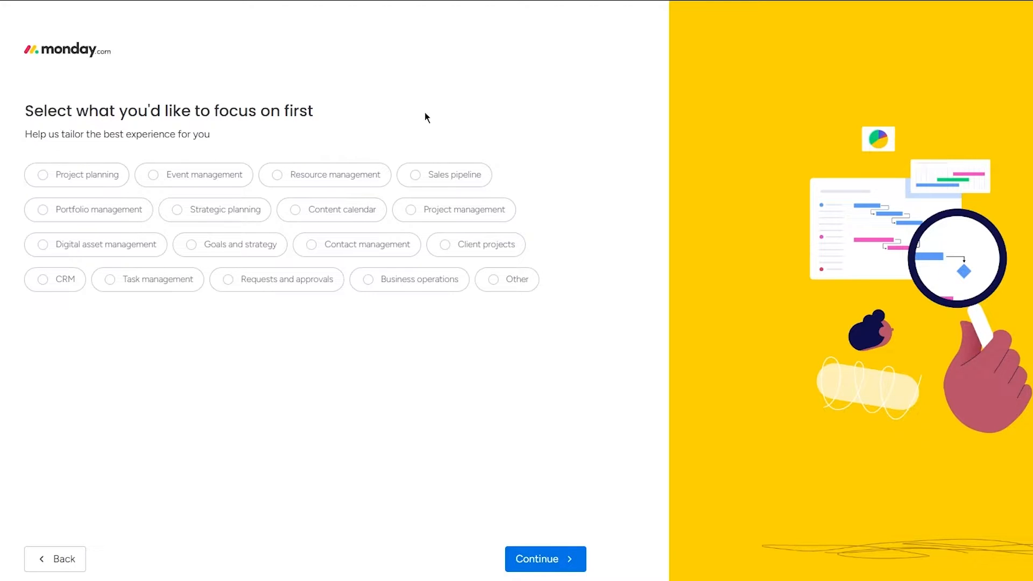
pyautogui.moveTo(407, 219)
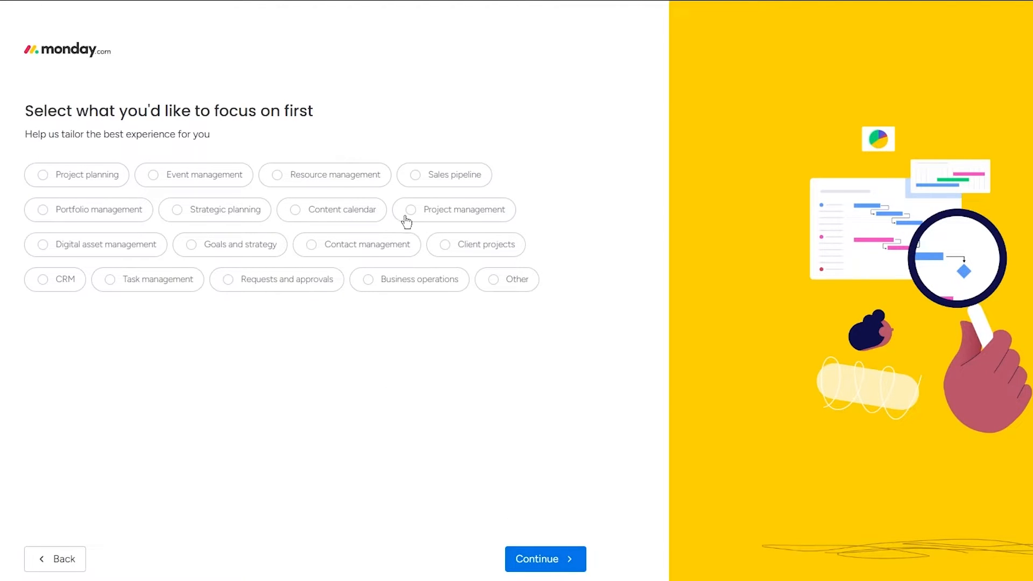
pyautogui.moveTo(372, 212)
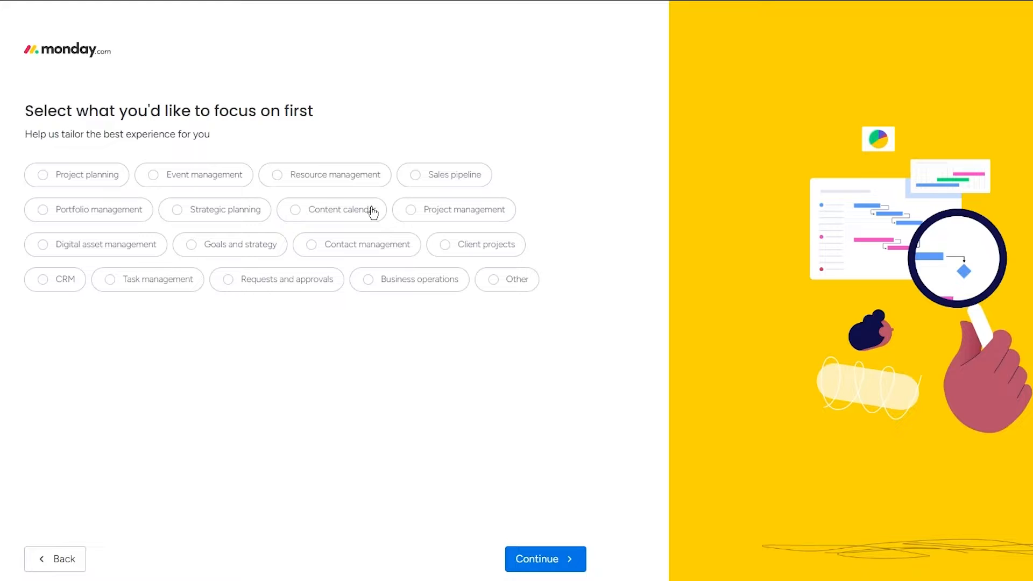
pyautogui.click(294, 210)
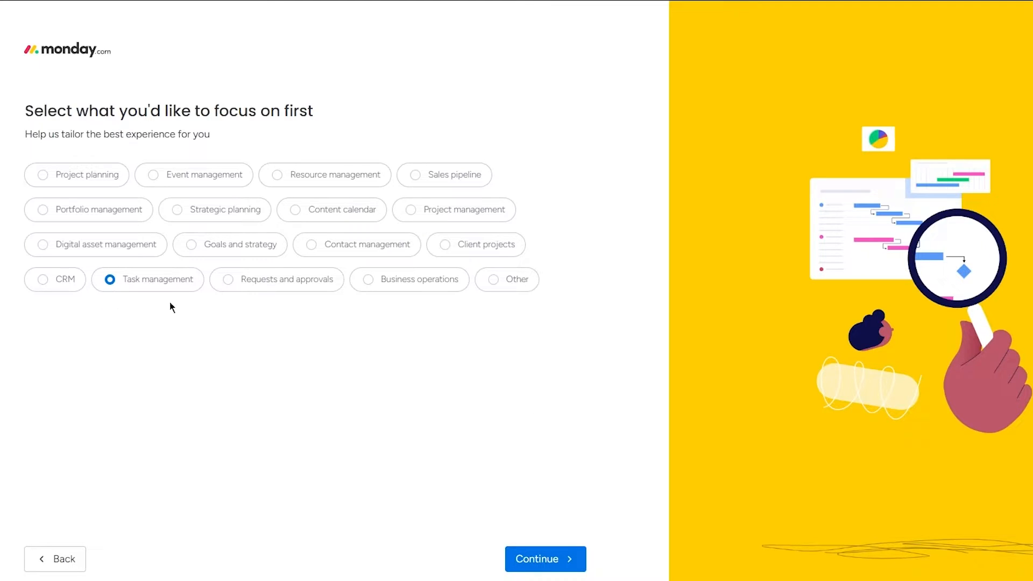
pyautogui.click(544, 559)
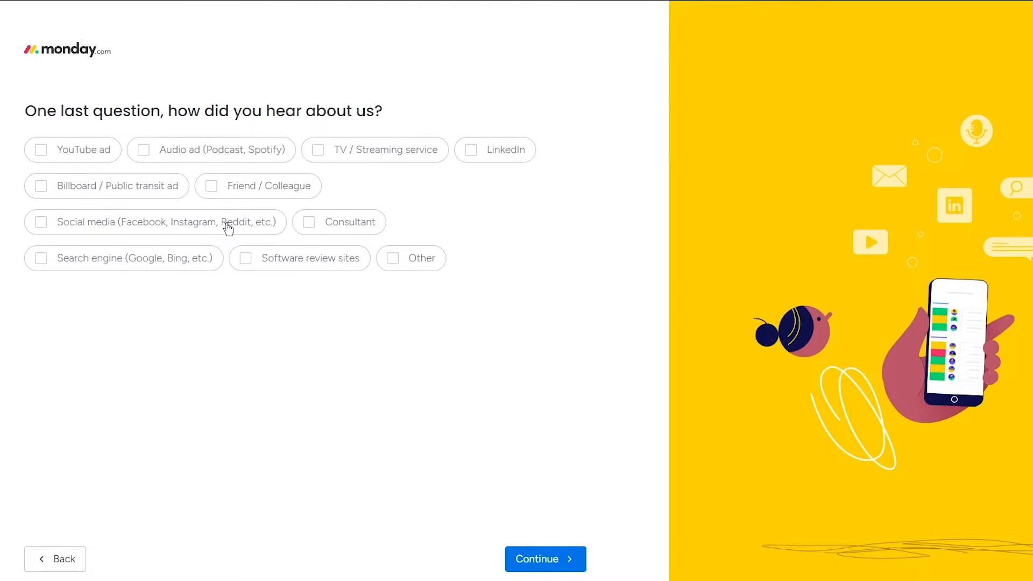
# Answer Friend / Colleague as the referral source and continue to team invitations
pyautogui.click(211, 185)
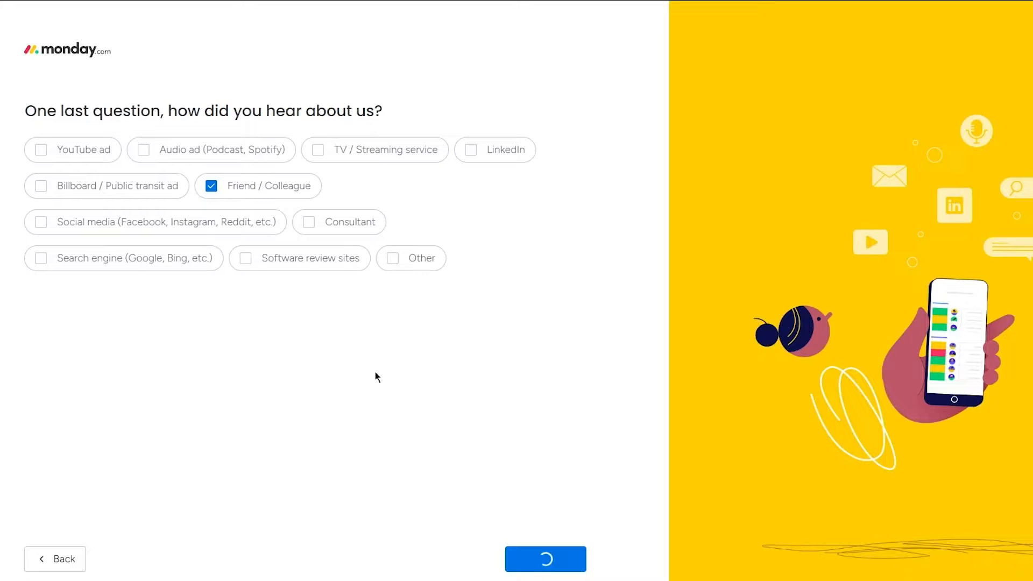
pyautogui.click(545, 559)
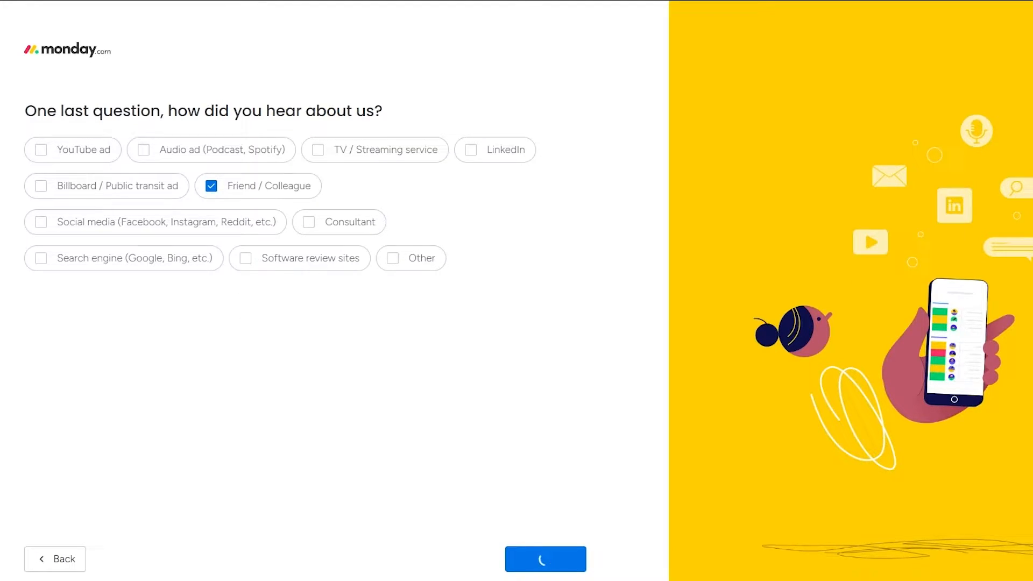
pyautogui.click(544, 560)
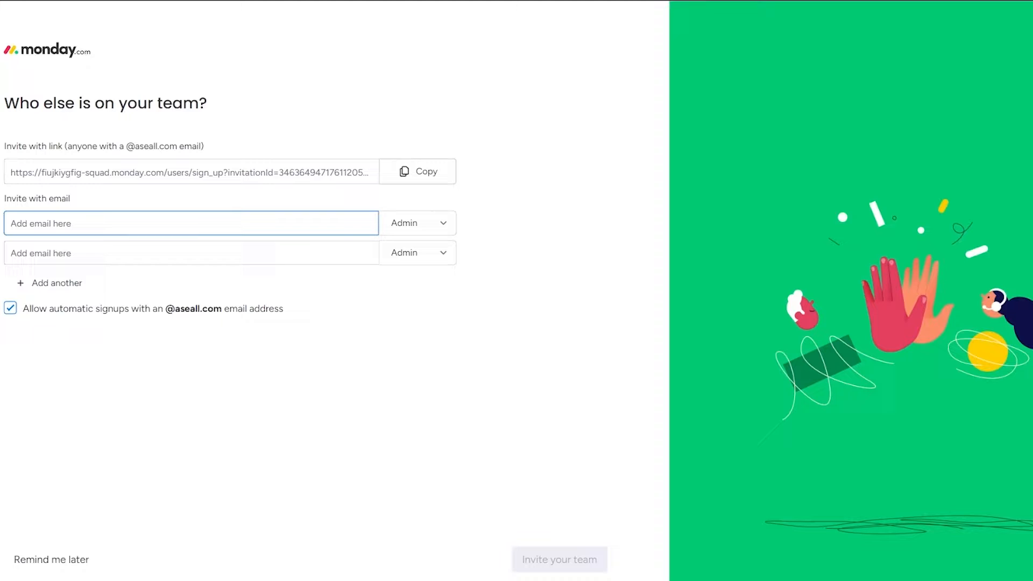
# Skip inviting teammates with Remind me later, reaching the board-naming step
pyautogui.tripleClick(104, 103)
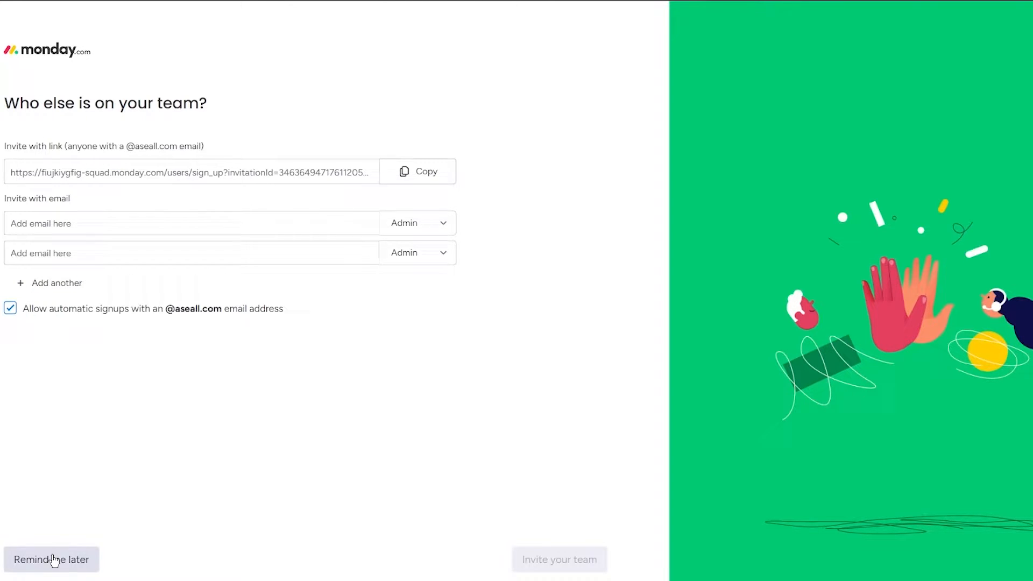
pyautogui.click(50, 559)
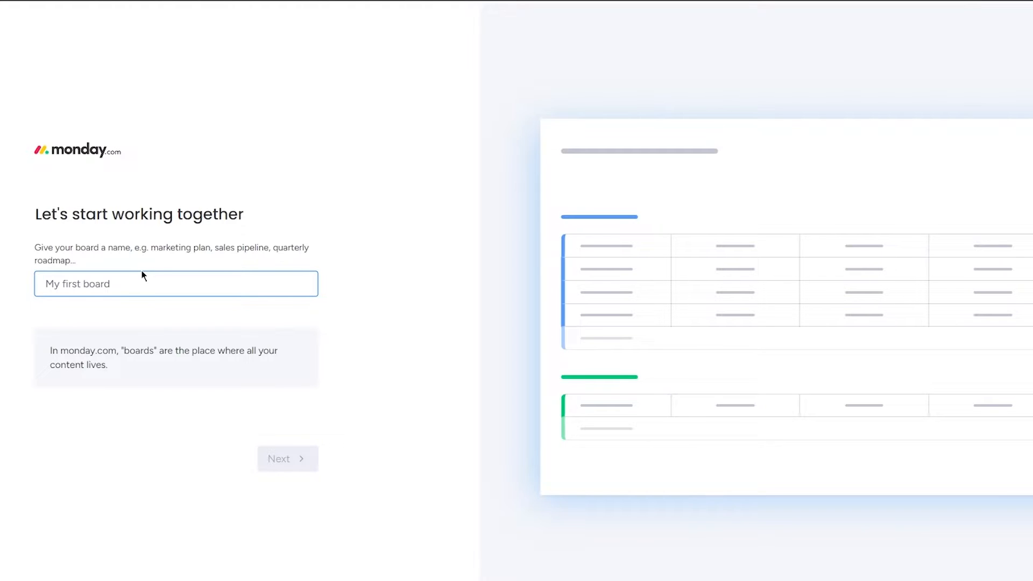
# Name the first board 'my week' and continue to the column-selection step
pyautogui.write('my wee')
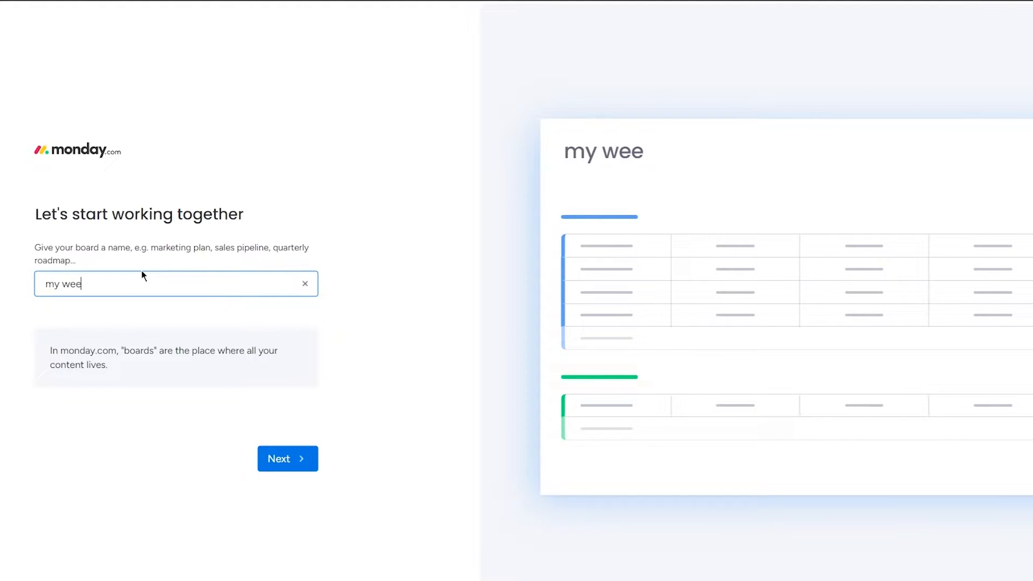
pyautogui.click(287, 458)
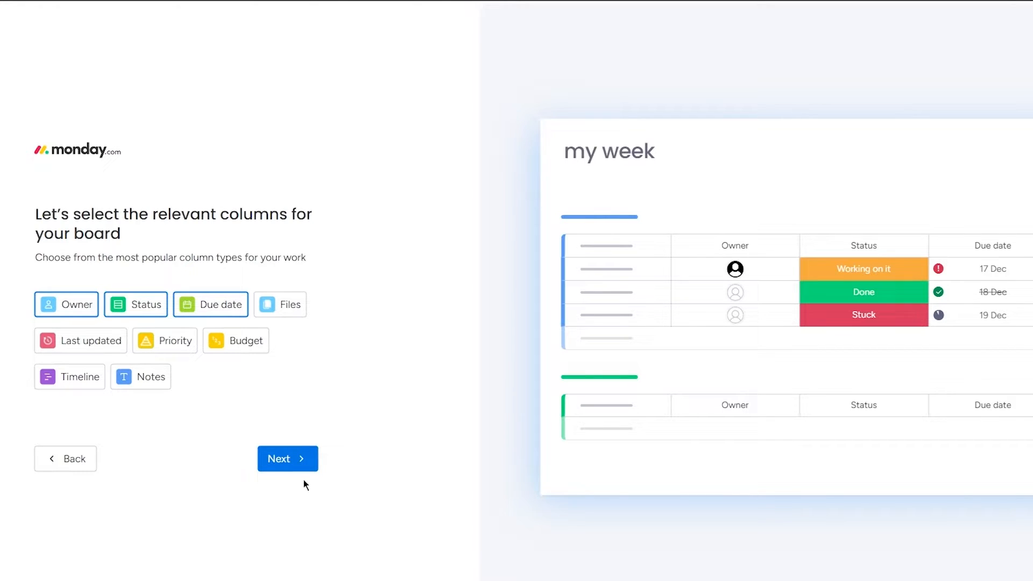
# Keep the Owner, Status and Due date columns and accept Tasks as the item type
pyautogui.click(287, 458)
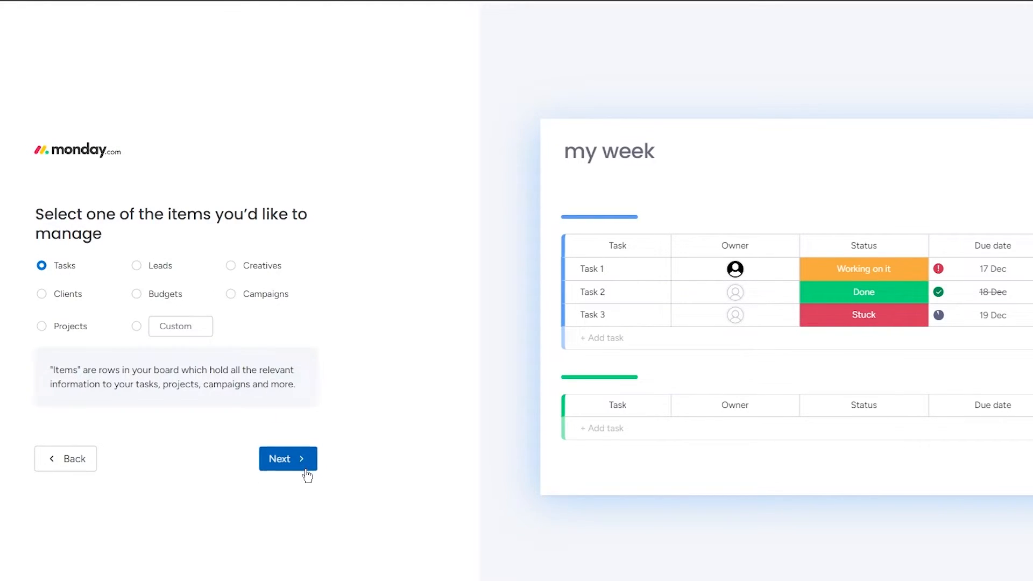
pyautogui.click(287, 458)
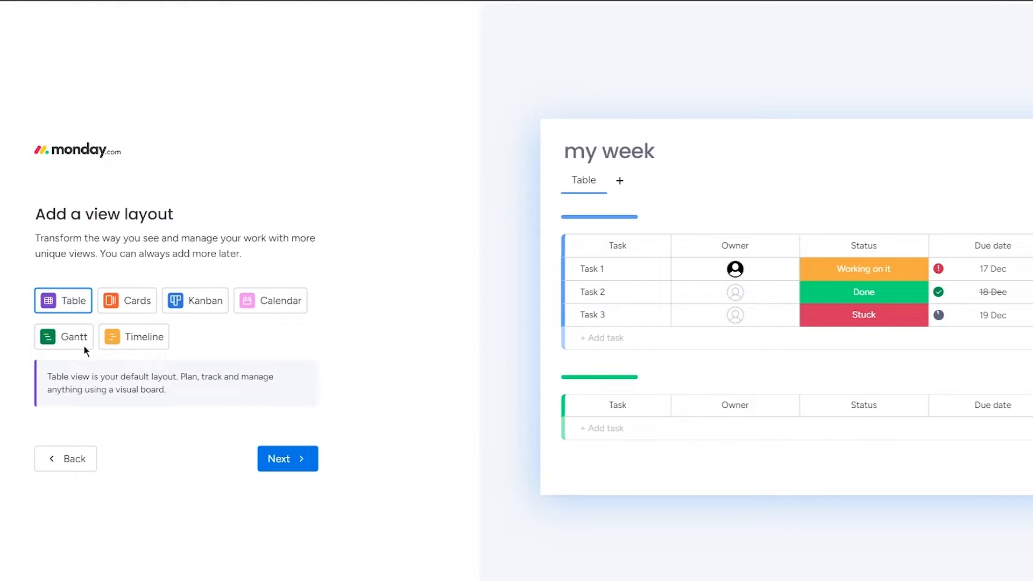
pyautogui.moveTo(350, 293)
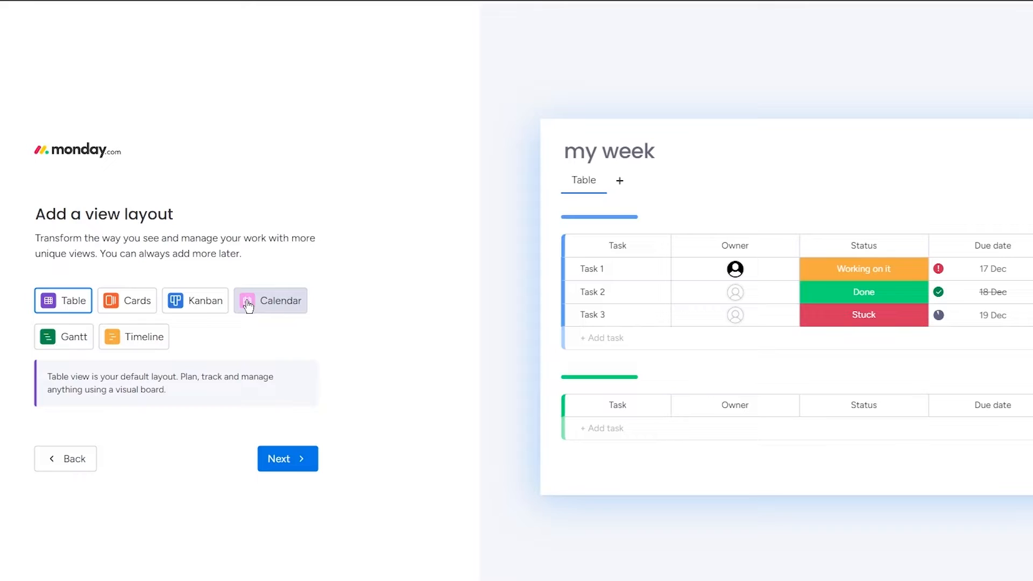
# Preview a Cards view, remove it again, and continue with only the Table view
pyautogui.click(126, 300)
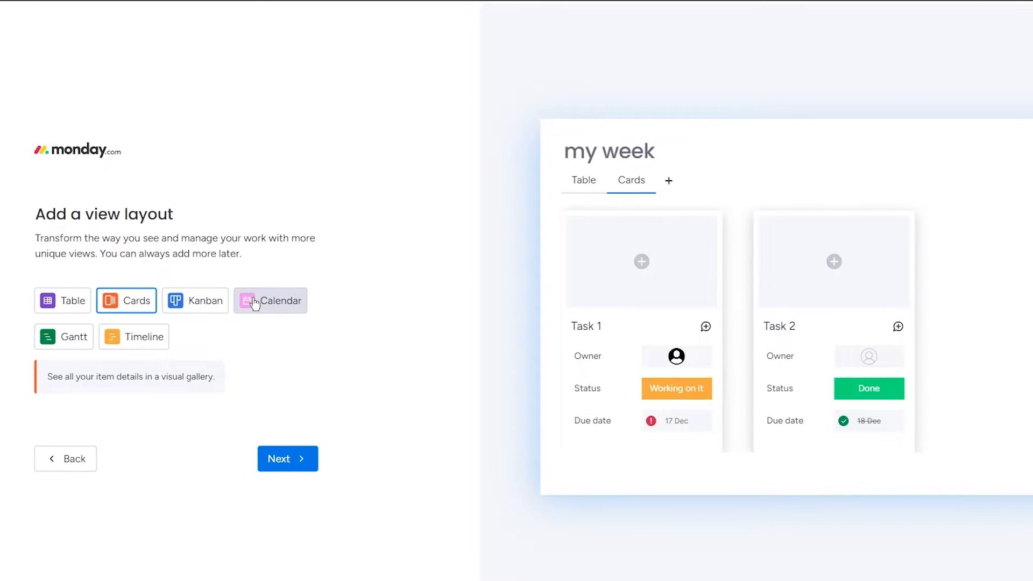
pyautogui.click(63, 300)
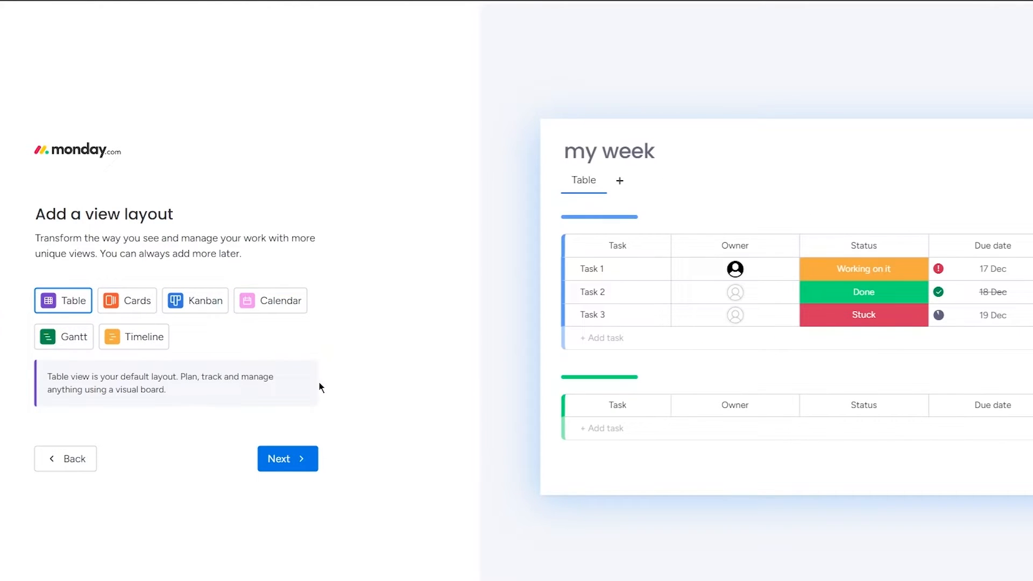
pyautogui.moveTo(392, 381)
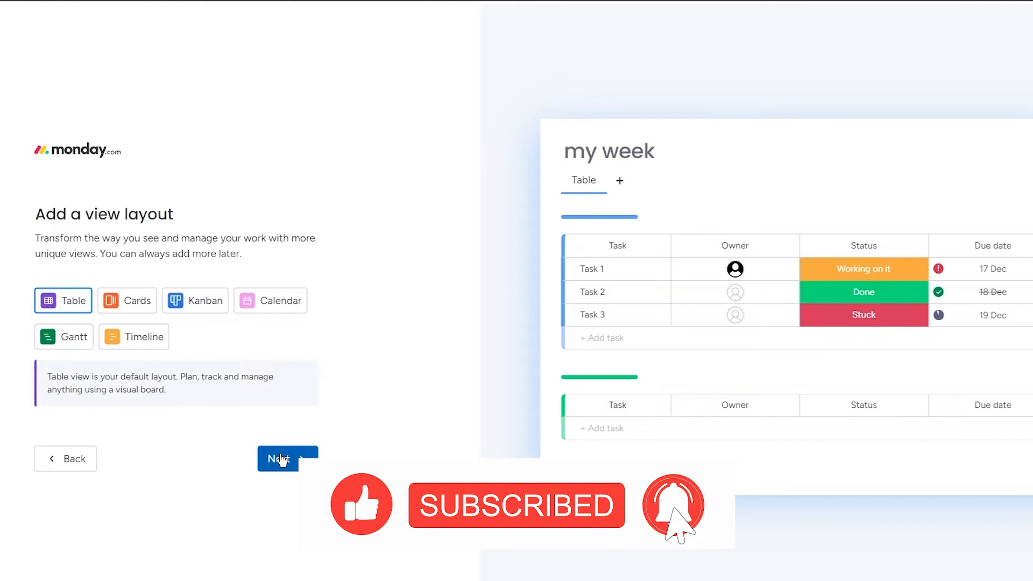
pyautogui.click(287, 458)
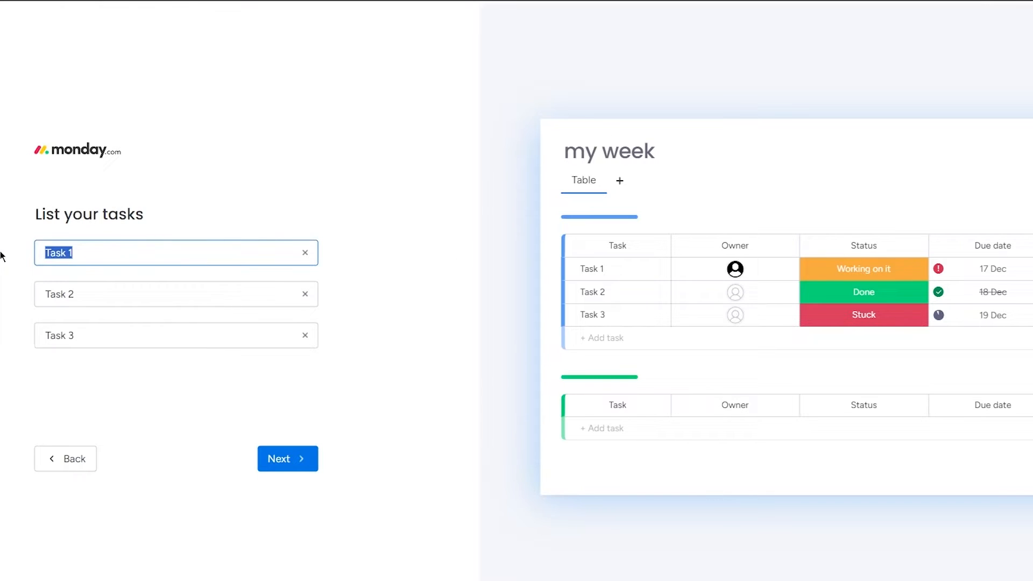
pyautogui.moveTo(330, 433)
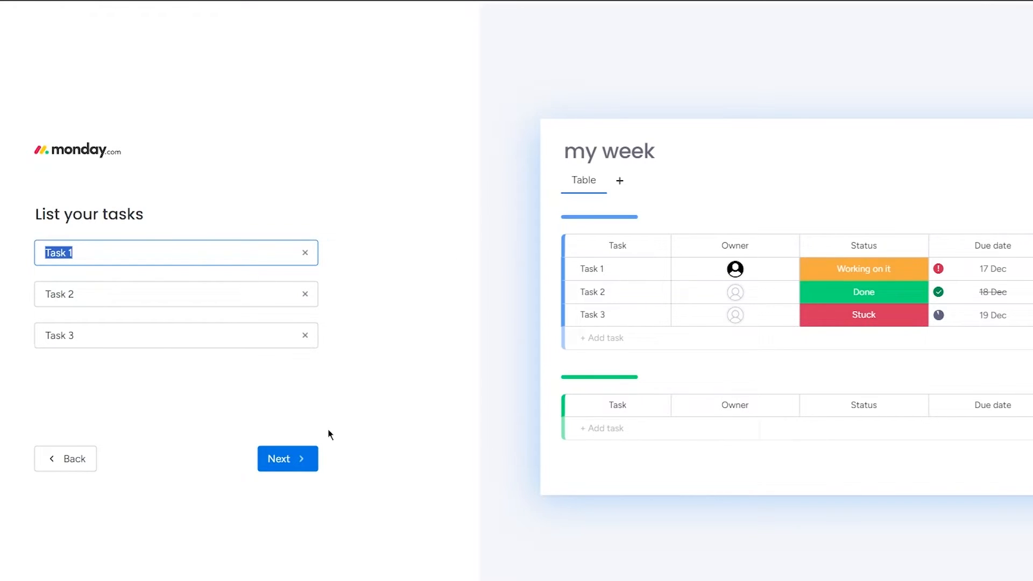
# Accept the default Task 1–3 and the This week/Next week groups to create the board
pyautogui.click(287, 459)
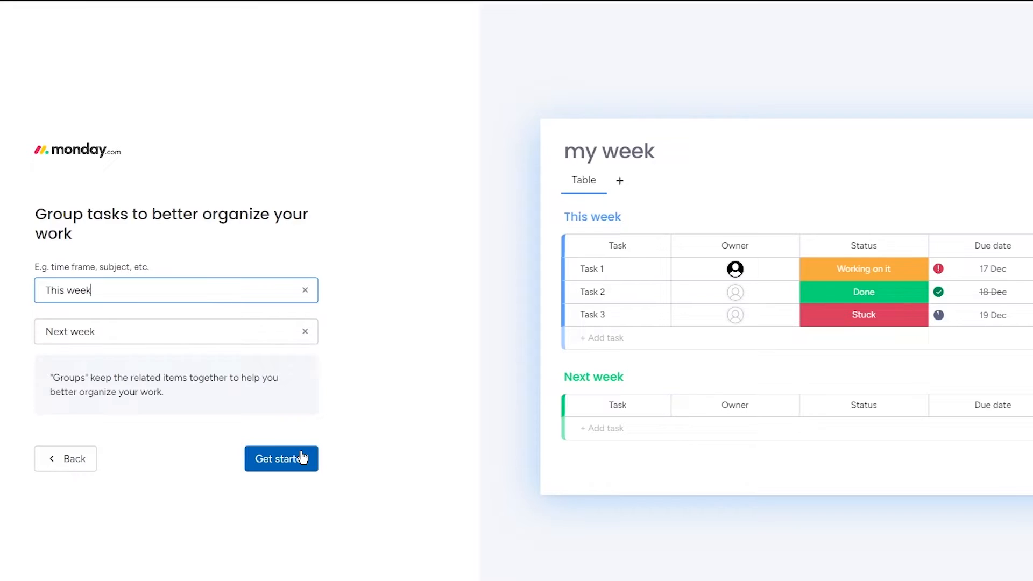
pyautogui.click(281, 459)
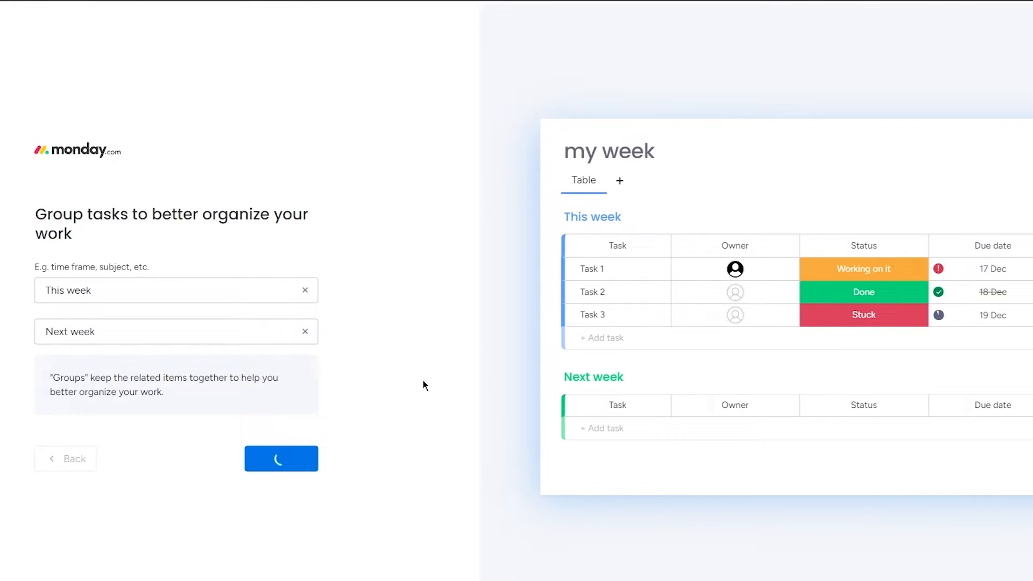
pyautogui.click(280, 459)
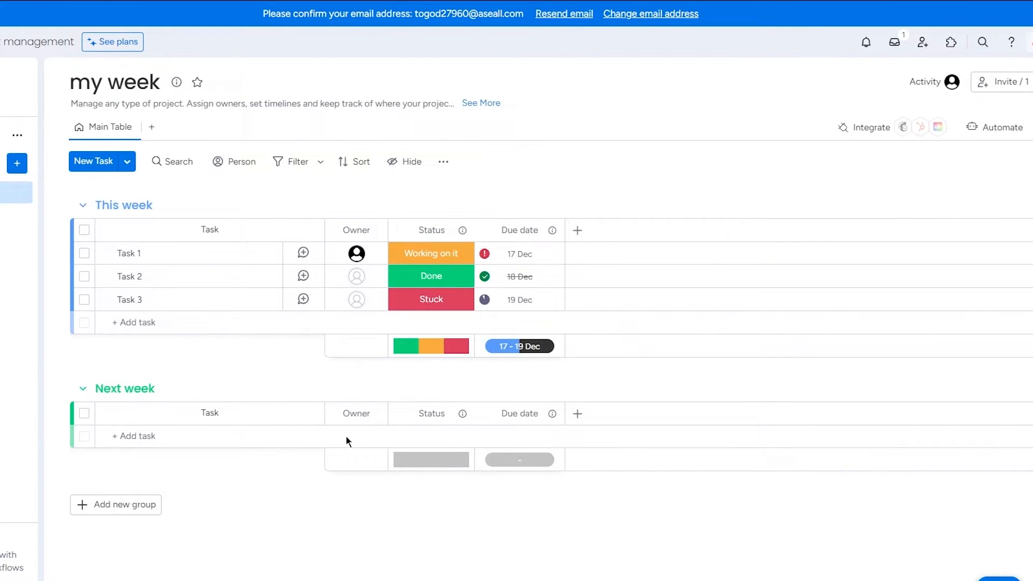
pyautogui.moveTo(148, 211)
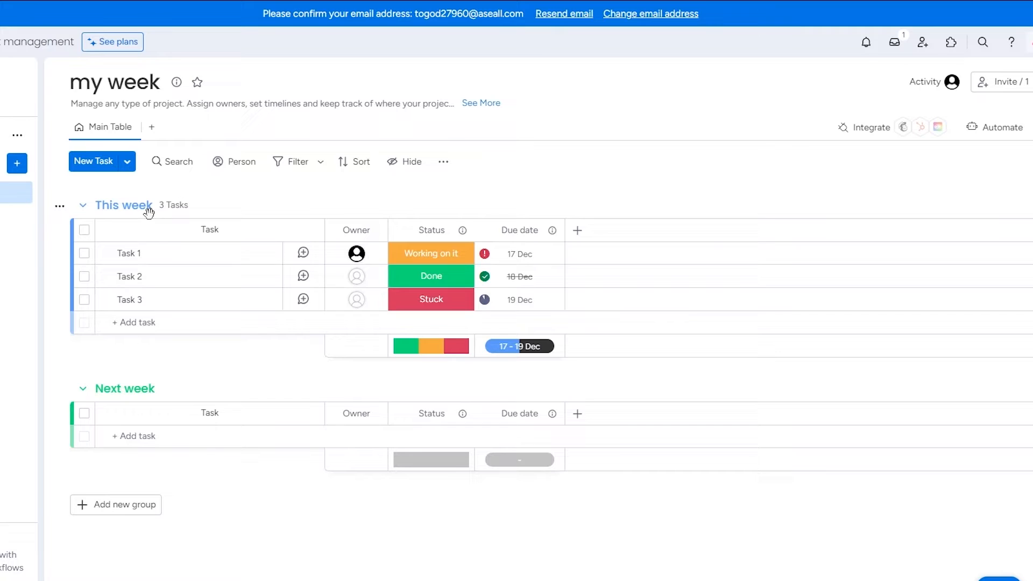
# Rename the This week group to Monday and Next week to Tuesday
pyautogui.doubleClick(122, 205)
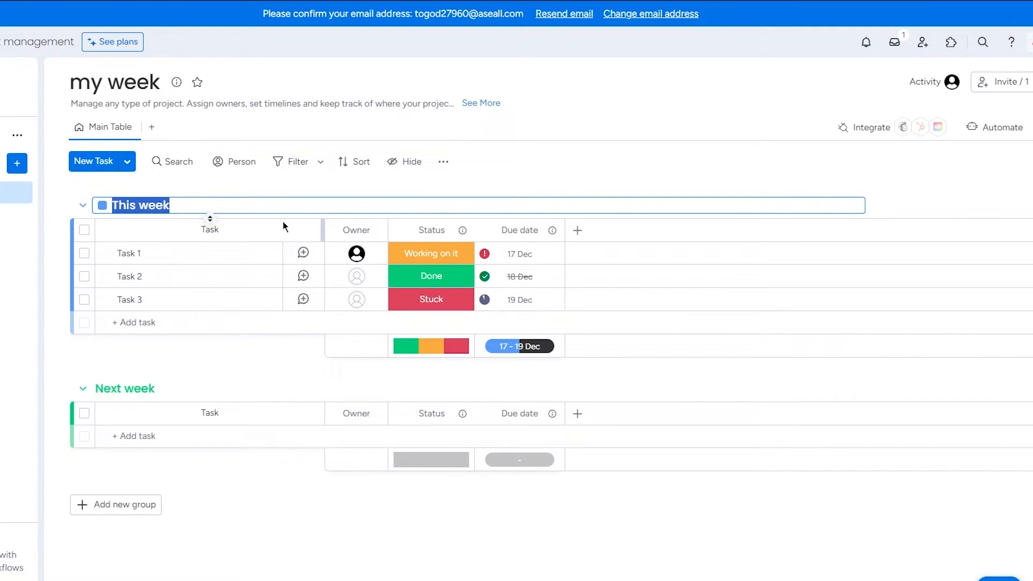
pyautogui.write('M')
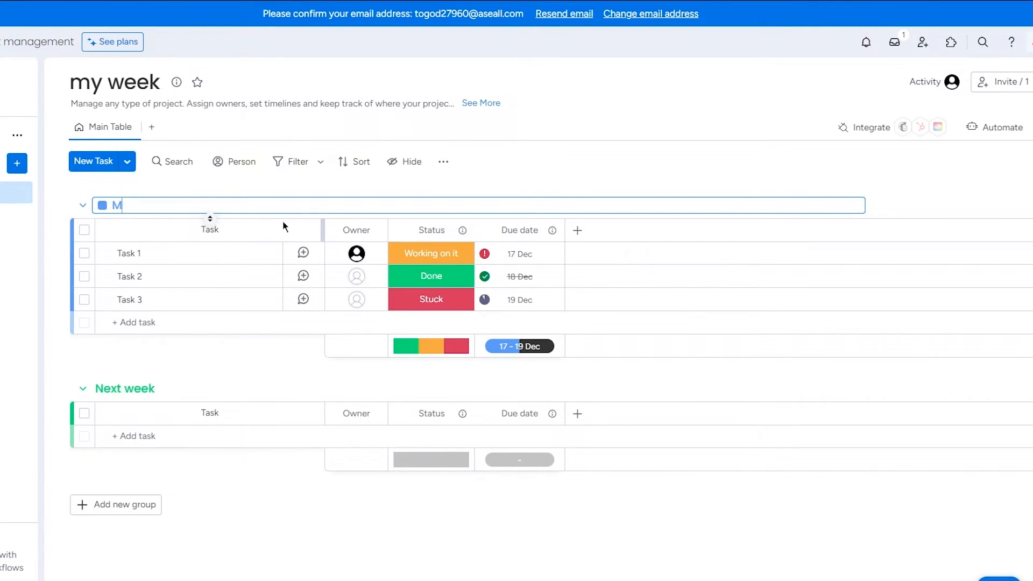
pyautogui.write('onday')
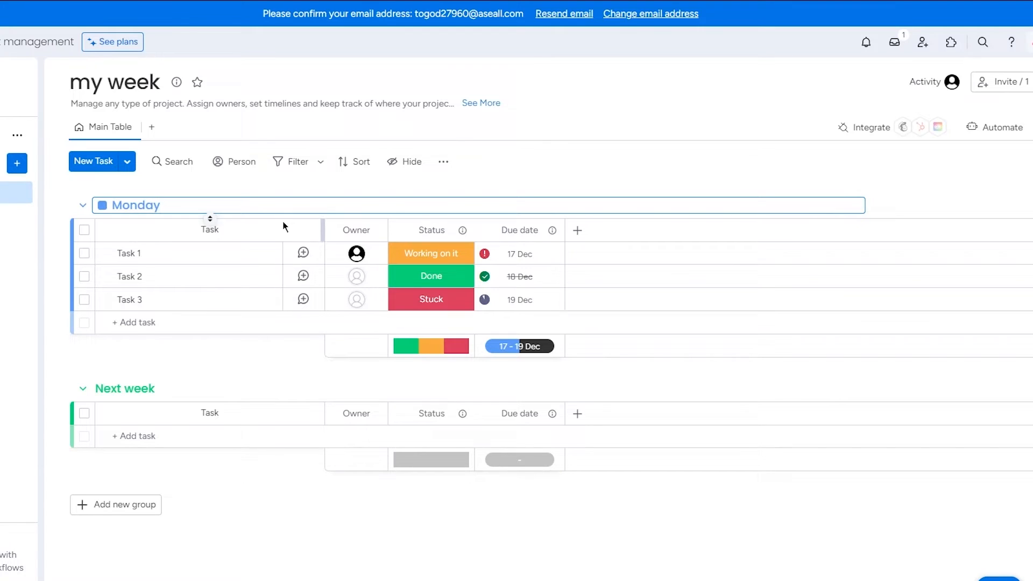
pyautogui.doubleClick(124, 388)
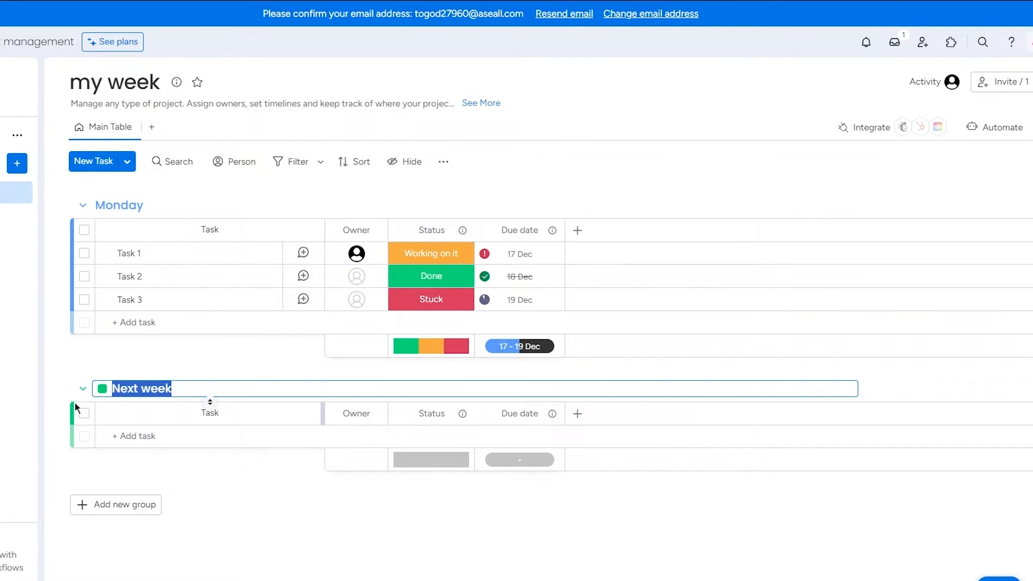
pyautogui.write('Tuesday')
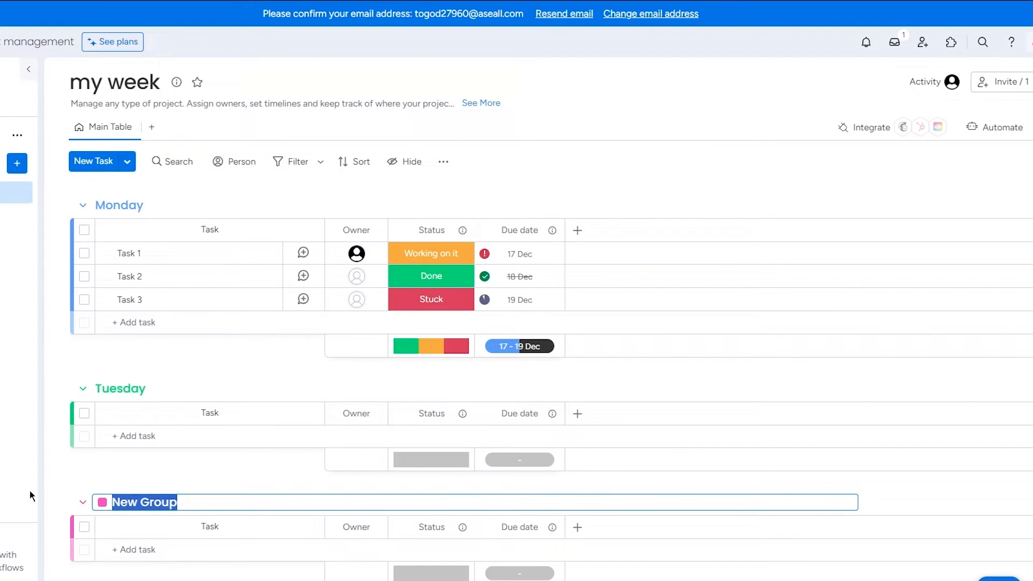
# Add two new groups named Wednesday and Thursday
pyautogui.write('Wednesday')
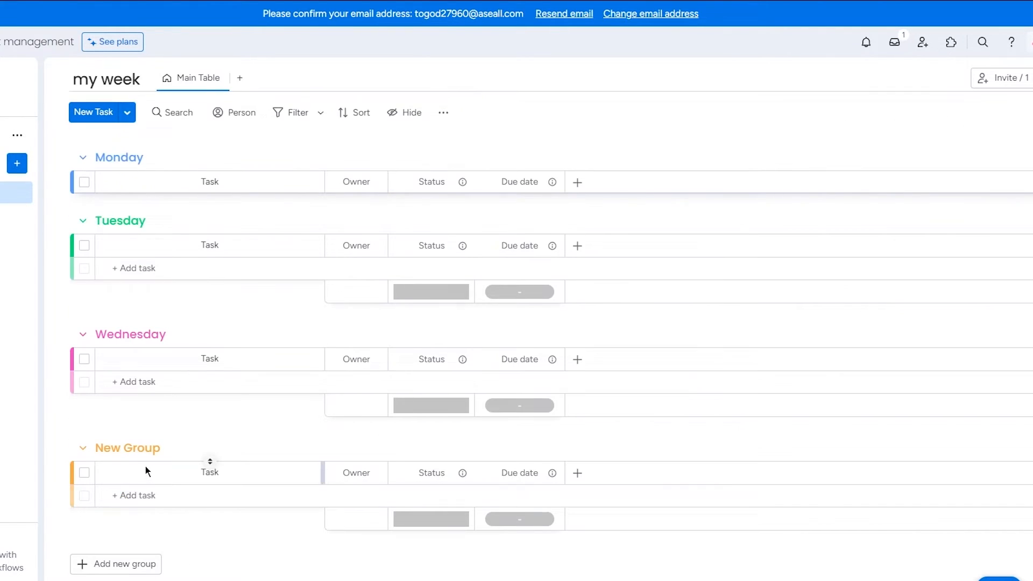
pyautogui.doubleClick(128, 448)
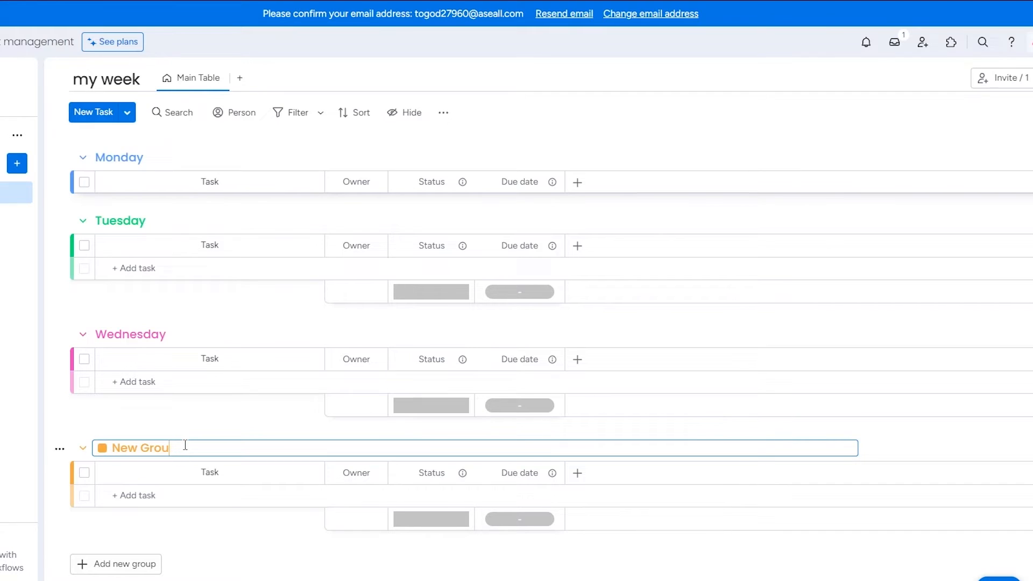
pyautogui.write('Th')
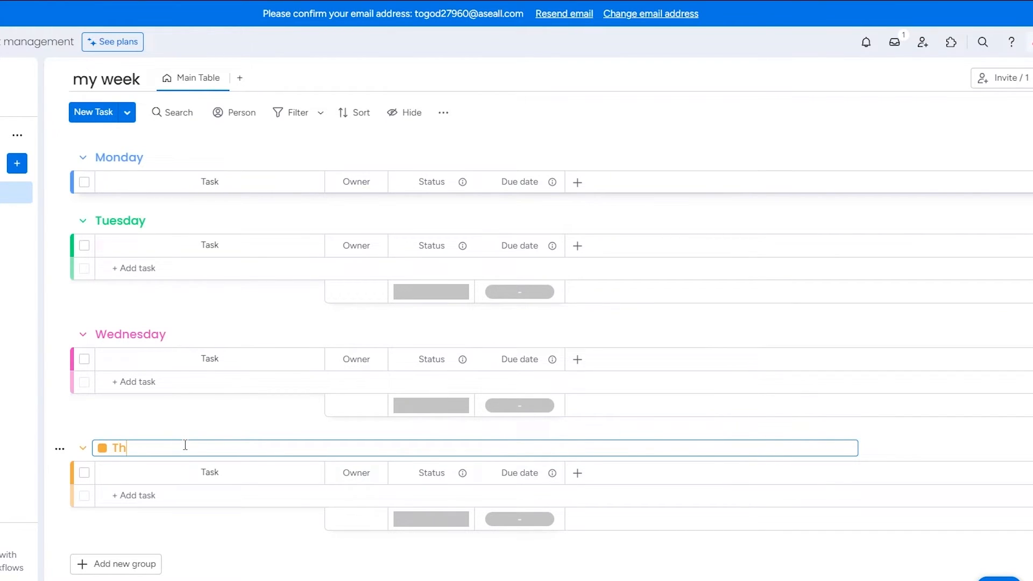
pyautogui.write('ursday')
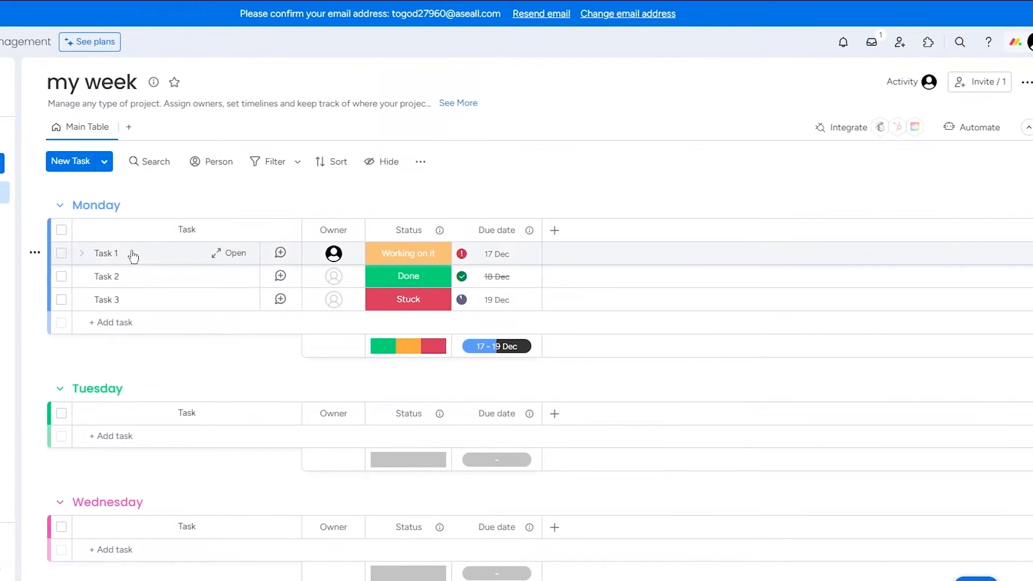
# Rename the Monday tasks to Write thesis, Water the garden and fix the garage door
pyautogui.click(233, 252)
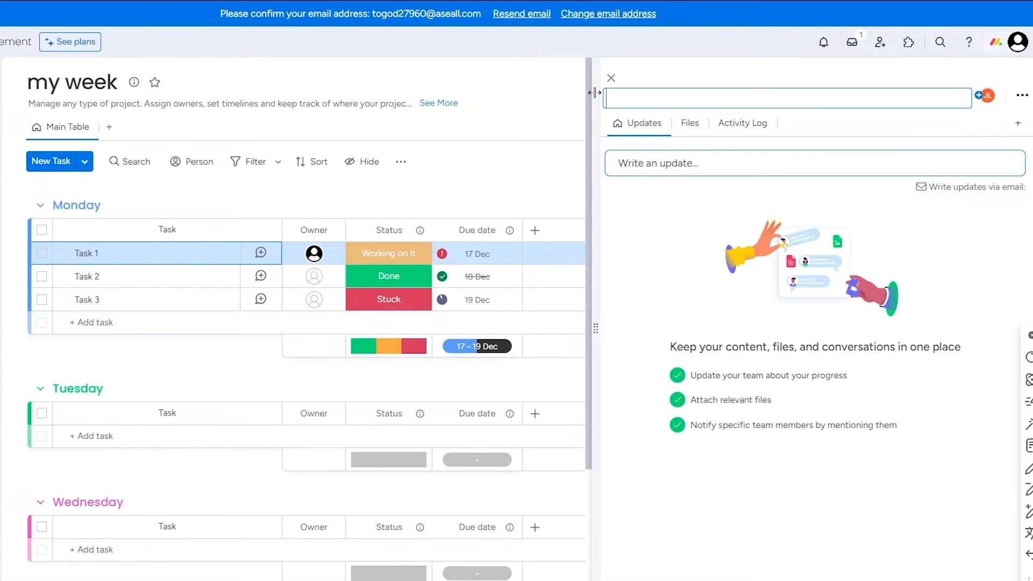
pyautogui.write('Write thesis')
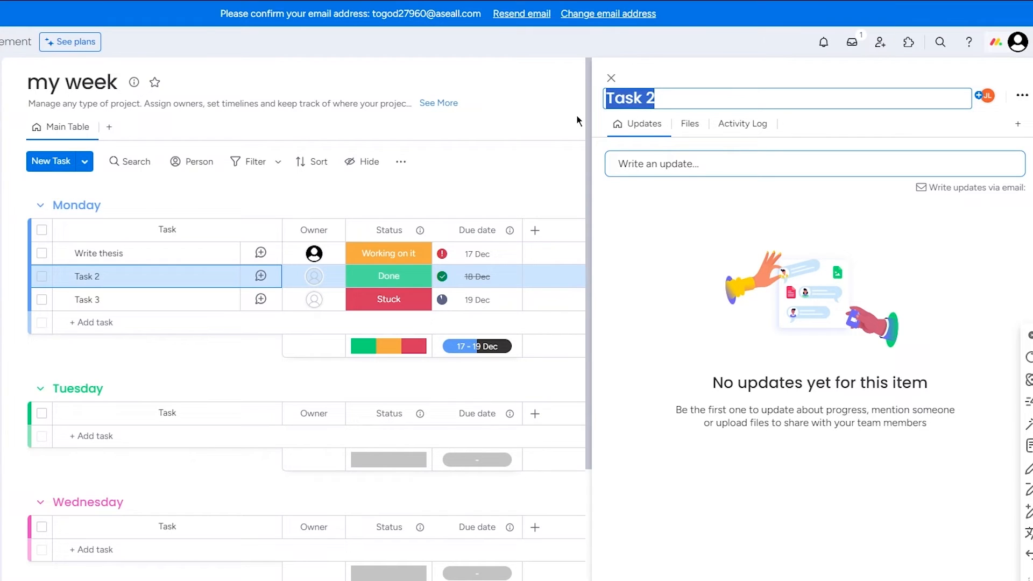
pyautogui.write('Water th')
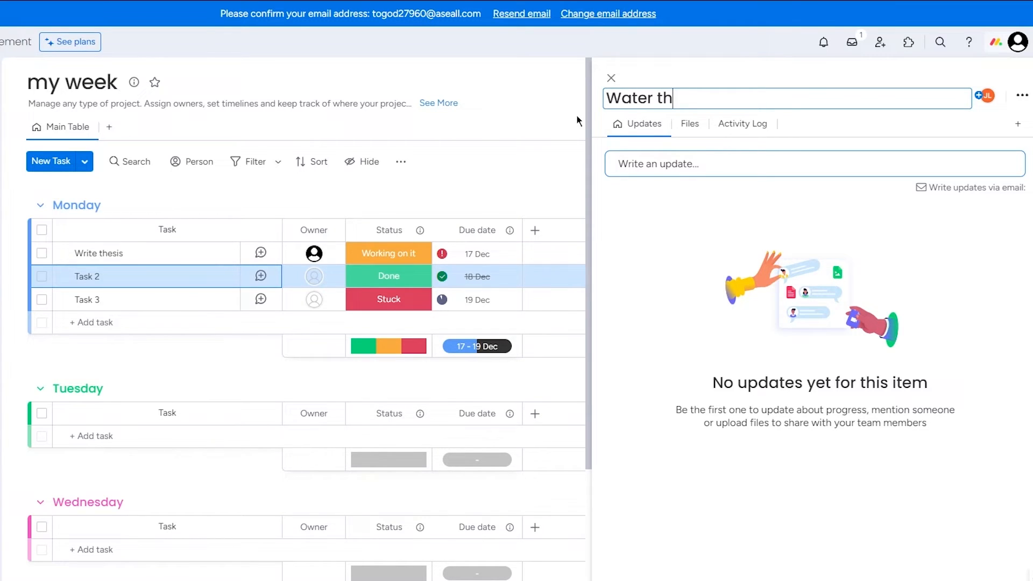
pyautogui.write('e garden')
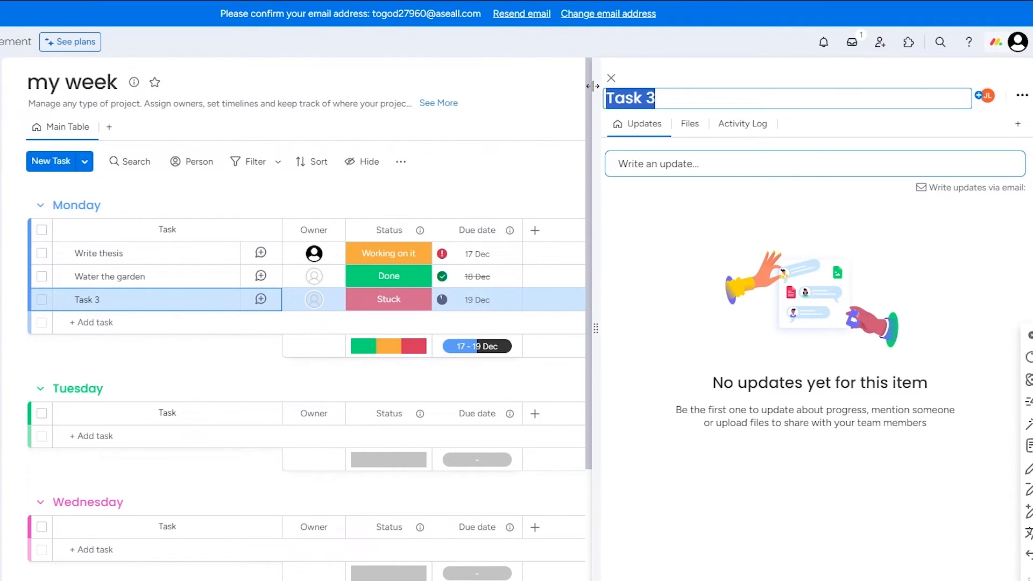
pyautogui.write('fix the garage door')
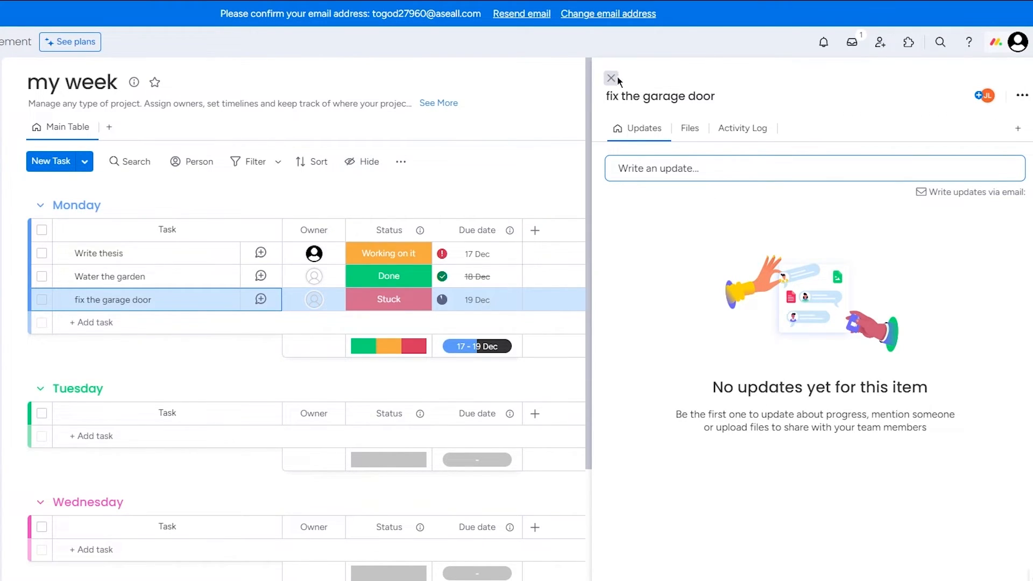
pyautogui.click(611, 79)
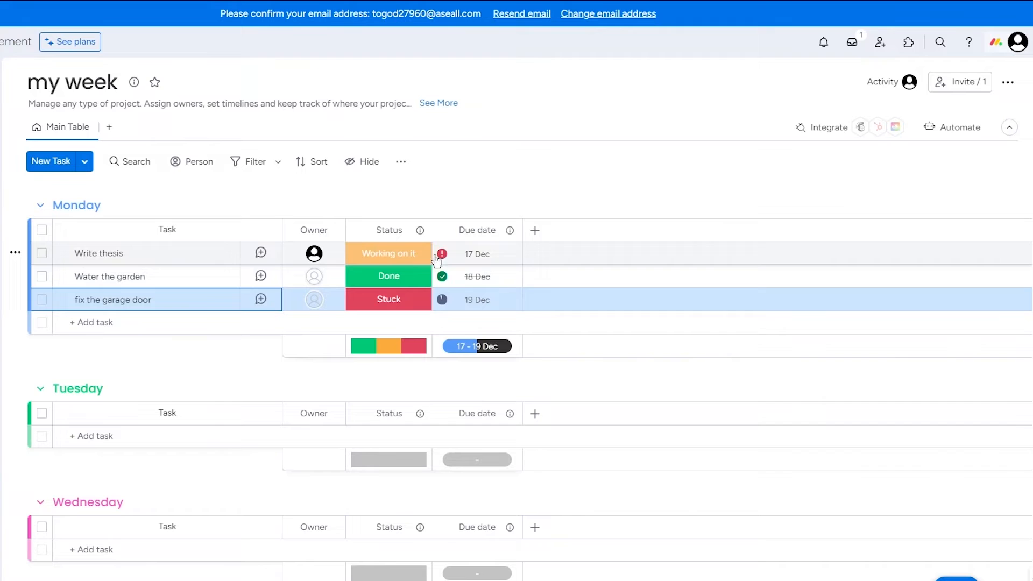
# Set Write thesis and fix the garage door to Done status
pyautogui.click(388, 253)
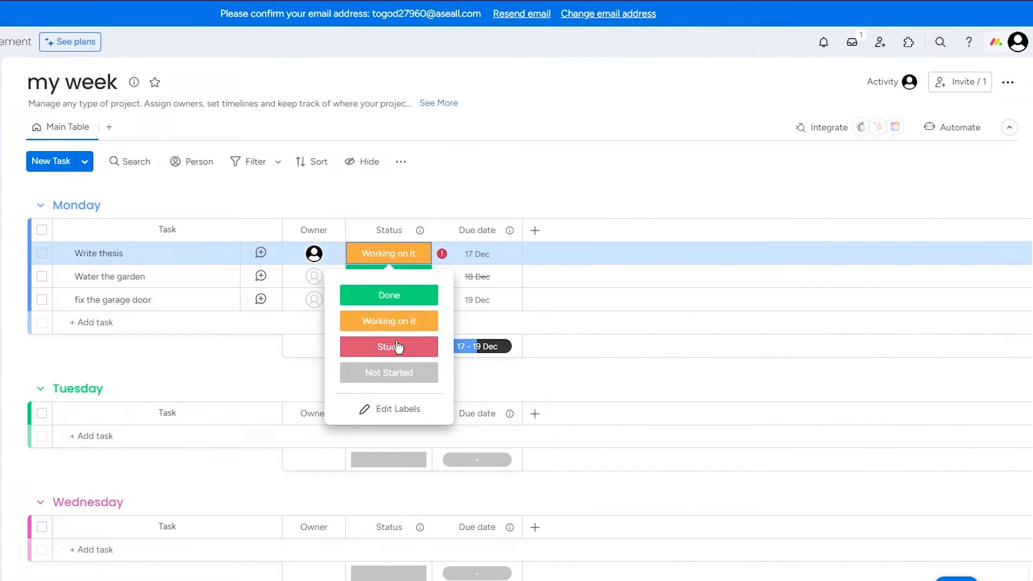
pyautogui.click(388, 345)
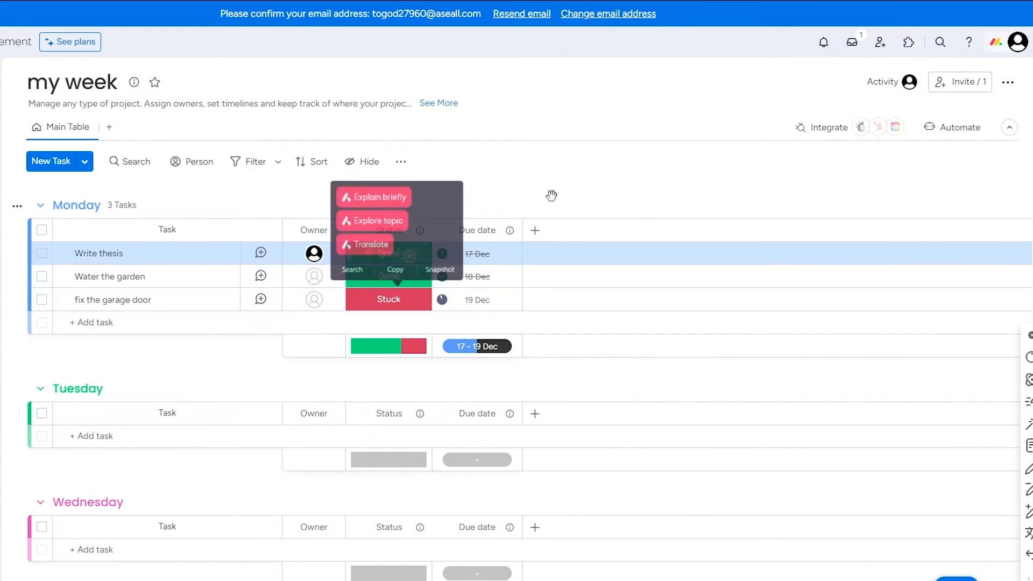
pyautogui.click(389, 299)
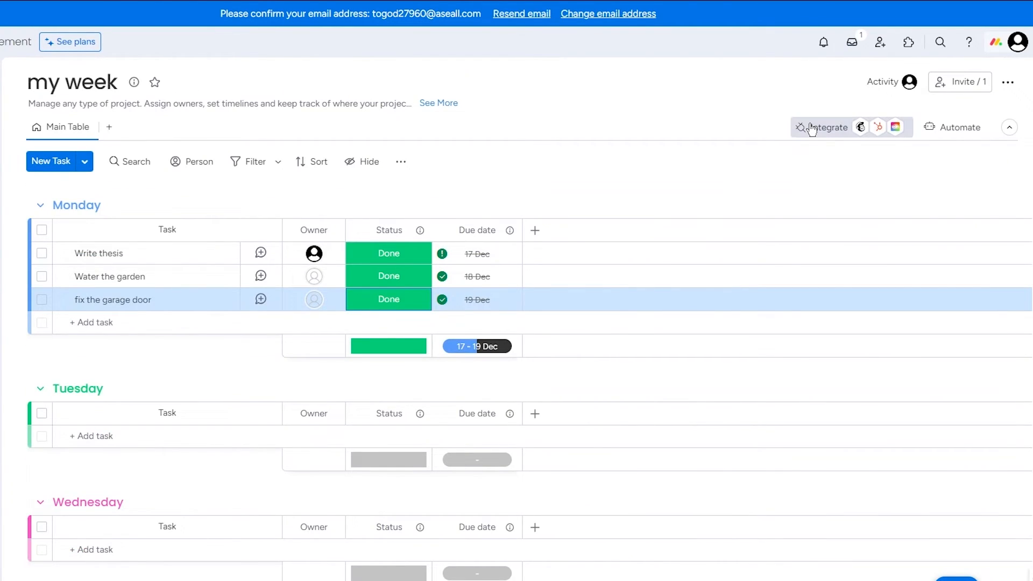
pyautogui.click(826, 127)
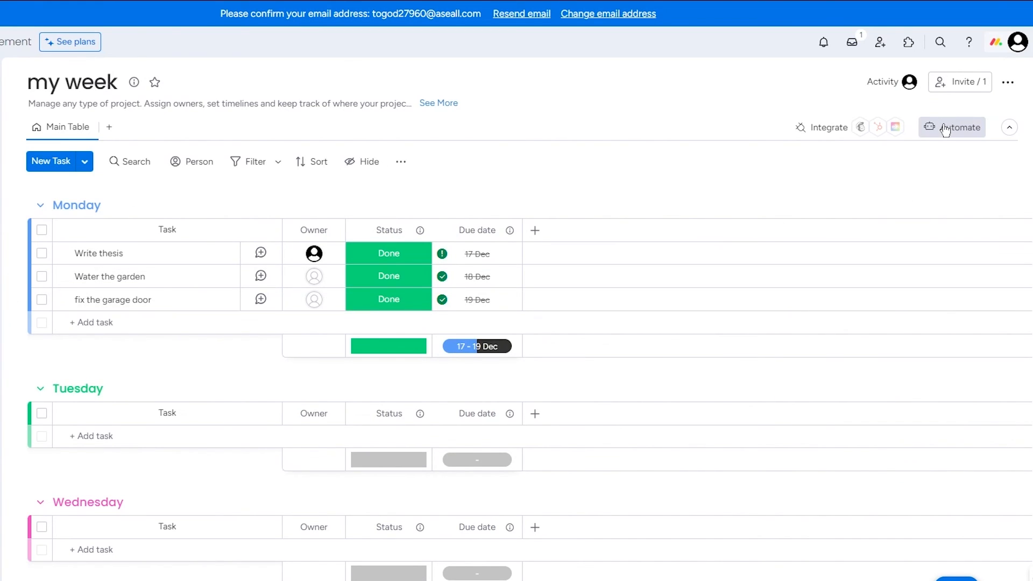
pyautogui.click(952, 127)
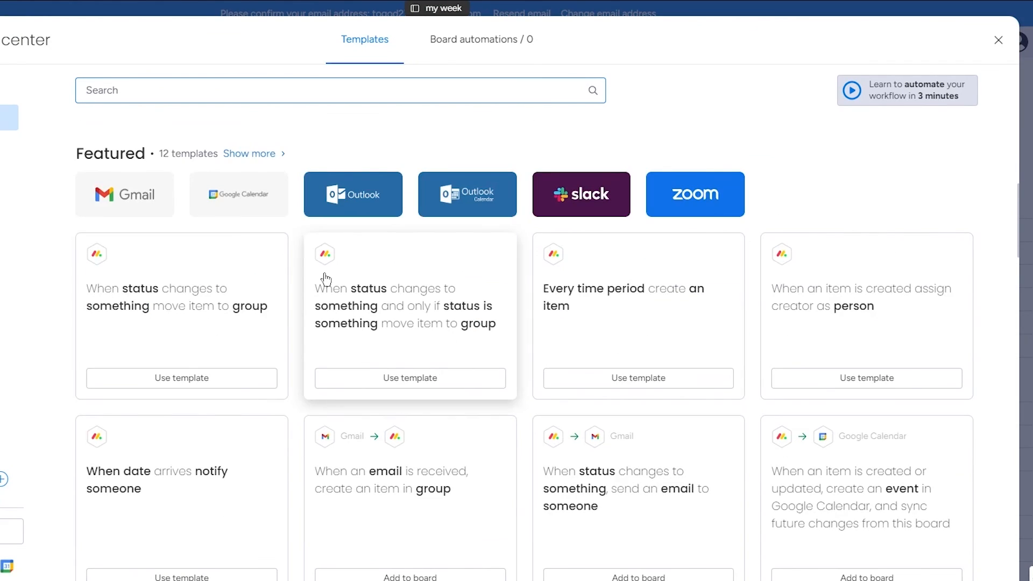
pyautogui.moveTo(999, 40)
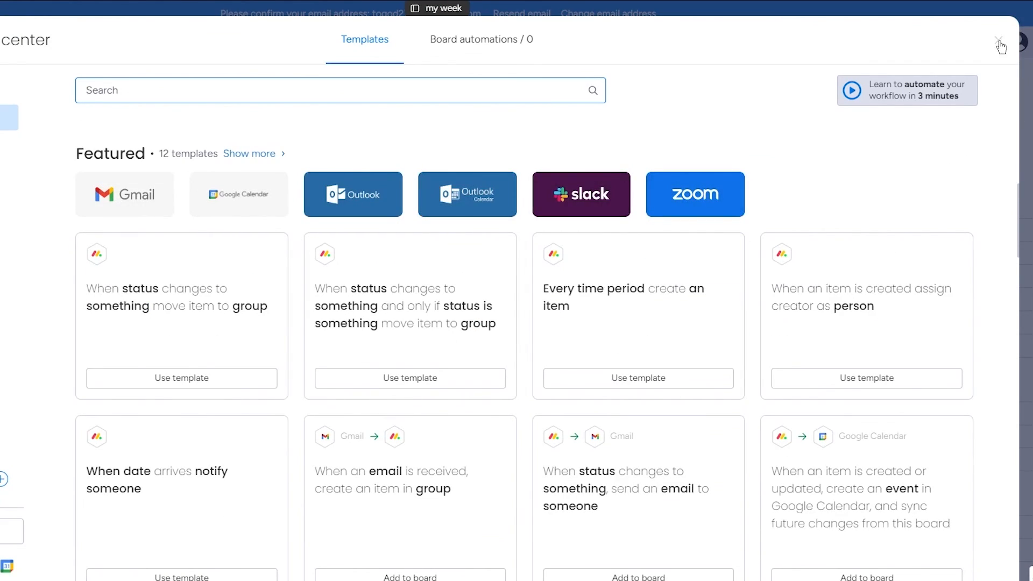
pyautogui.click(999, 44)
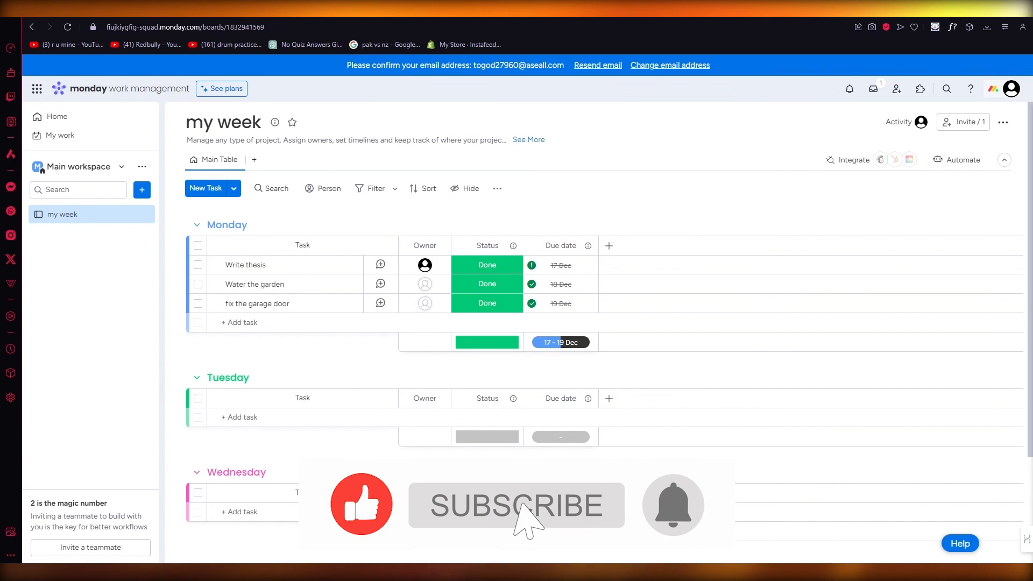
pyautogui.click(515, 506)
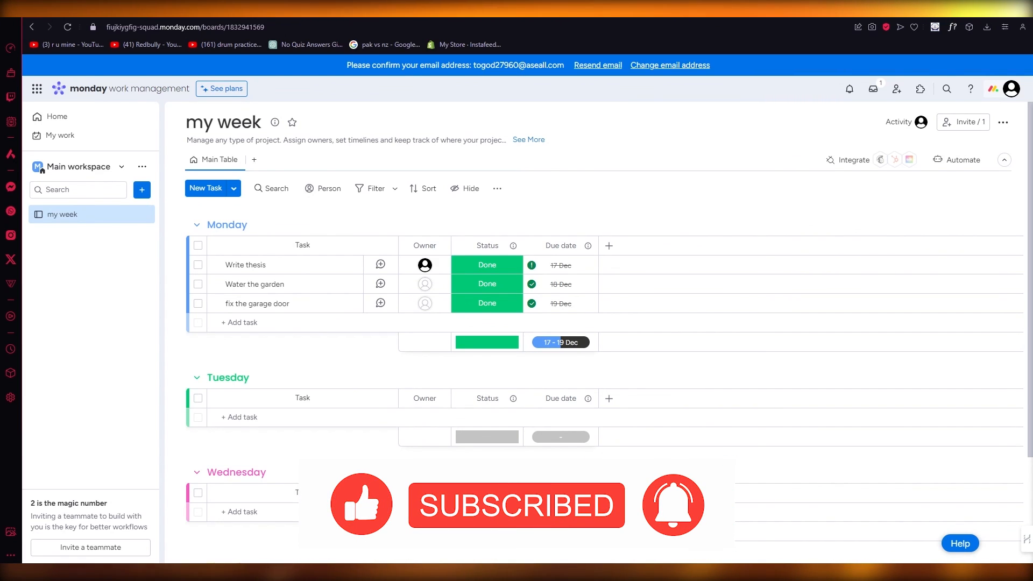